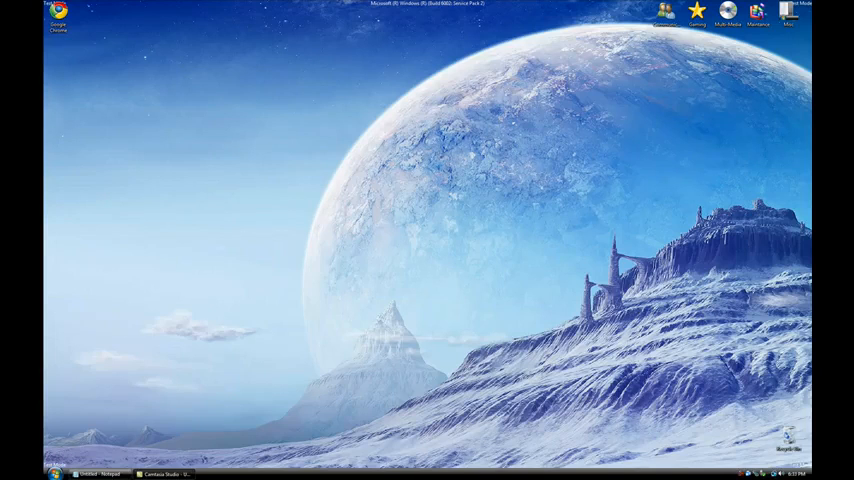
pyautogui.moveTo(368, 148)
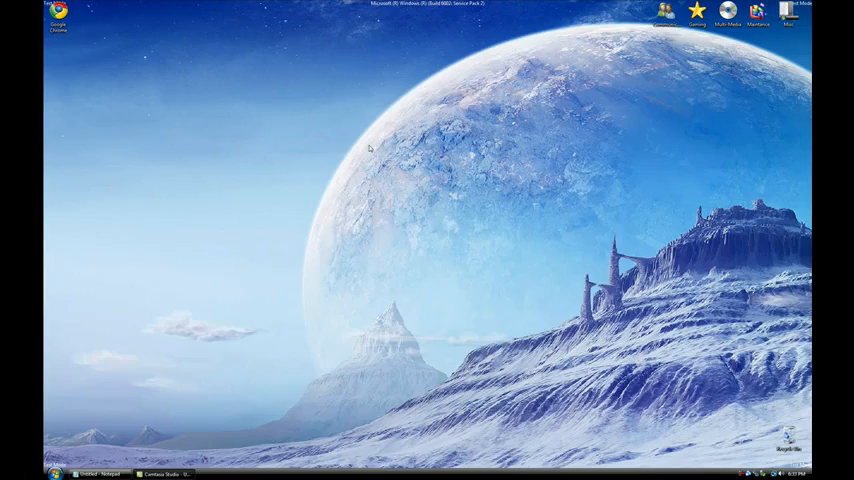
pyautogui.moveTo(366, 120)
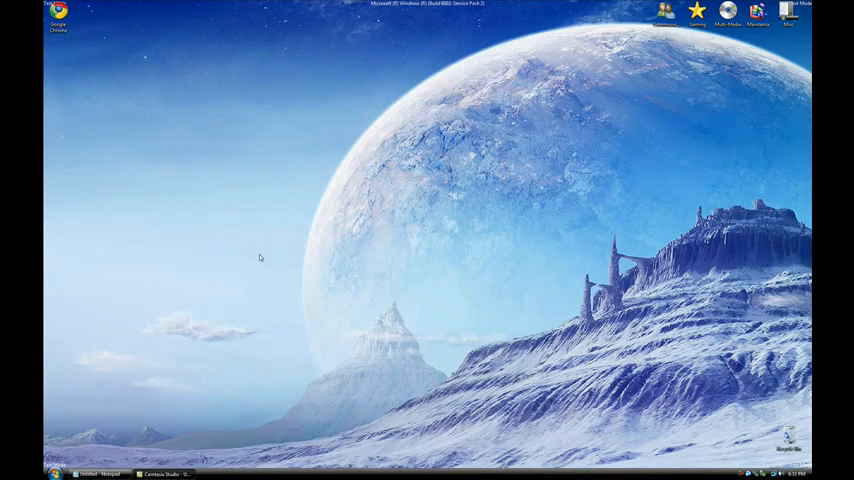
pyautogui.moveTo(286, 148)
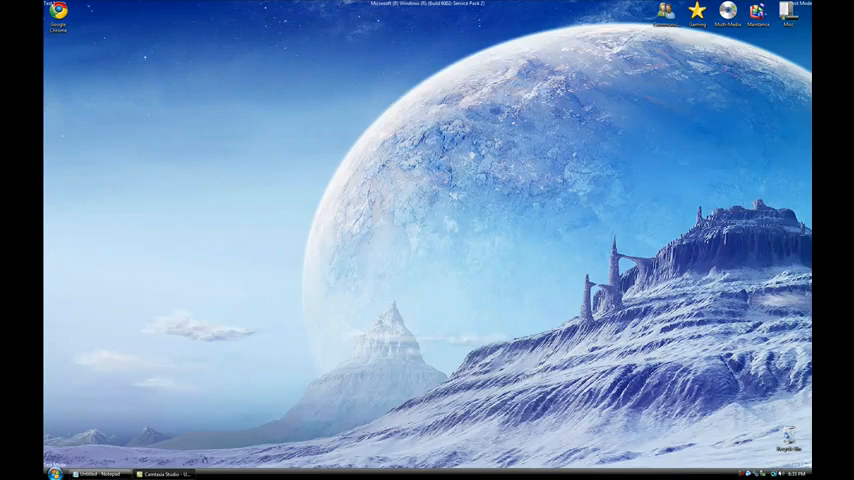
# Bring up the Start menu program list with Google Chrome at the top.
pyautogui.click(56, 472)
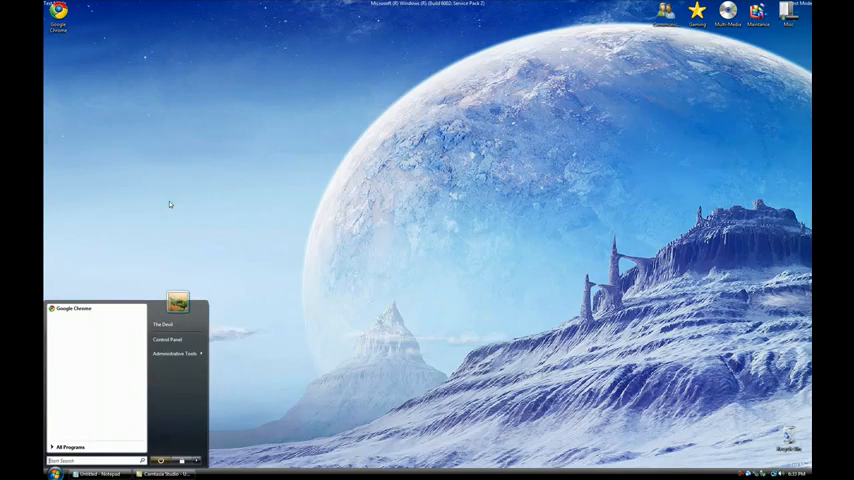
pyautogui.moveTo(96, 296)
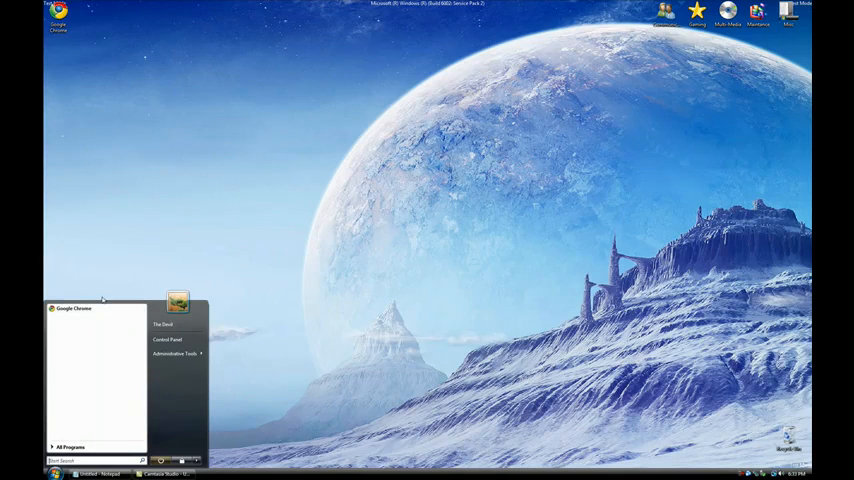
# Launch Google Chrome and load the VMware Player product page from the New Tab thumbnails.
pyautogui.click(78, 308)
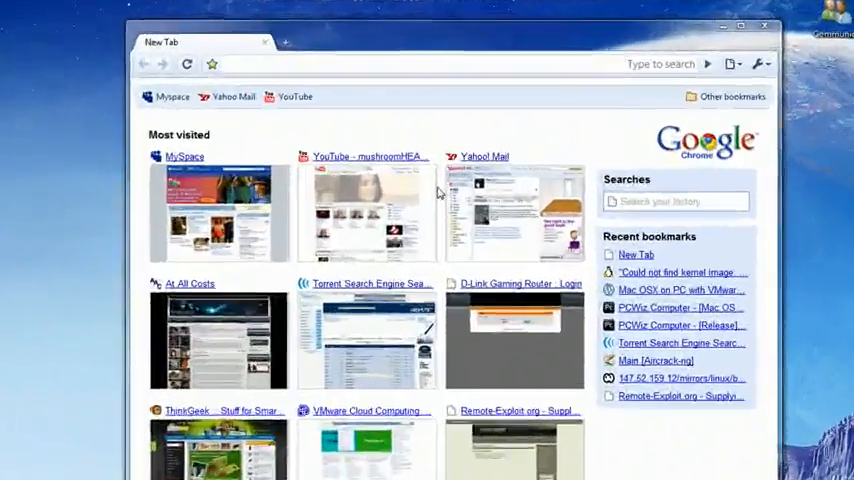
pyautogui.click(370, 440)
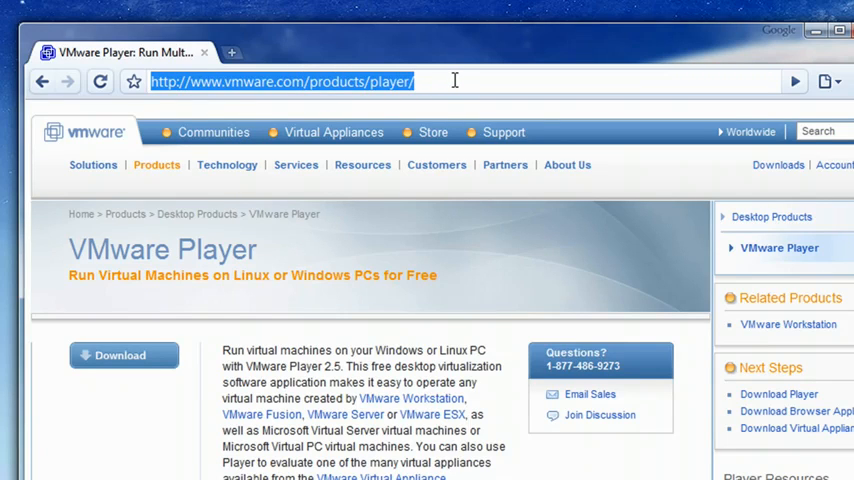
pyautogui.moveTo(148, 392)
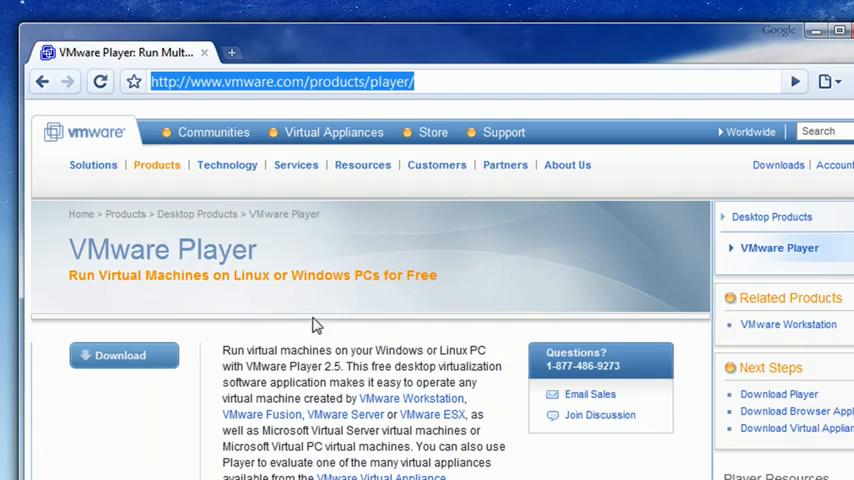
pyautogui.moveTo(248, 68)
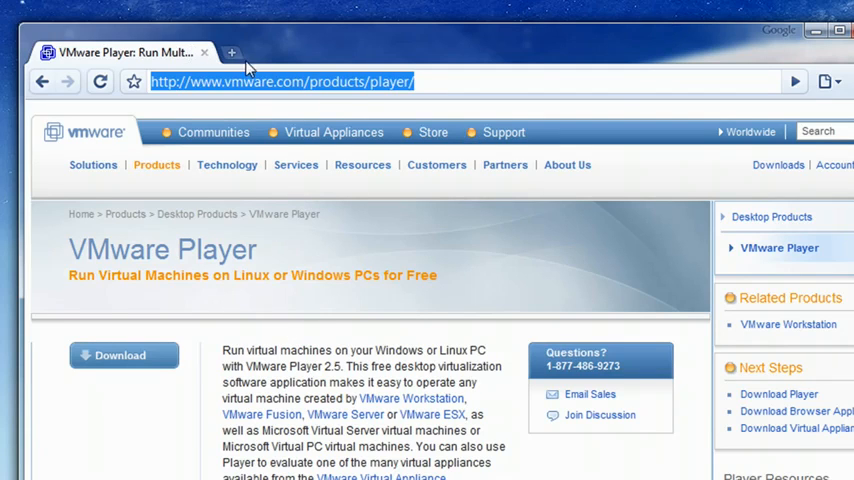
# Load the remote-exploit.org BackTrack downloads page in a new tab and reach the BackTrack 4 Pre Release entry.
pyautogui.click(232, 52)
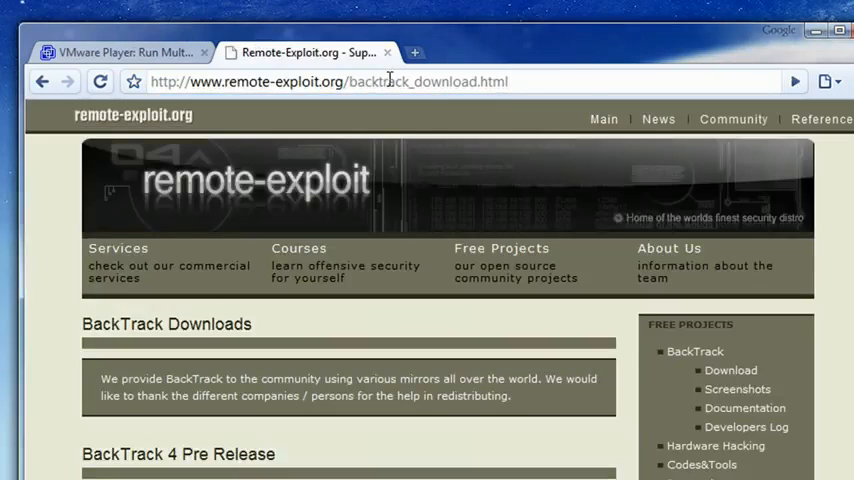
pyautogui.scroll(-3)
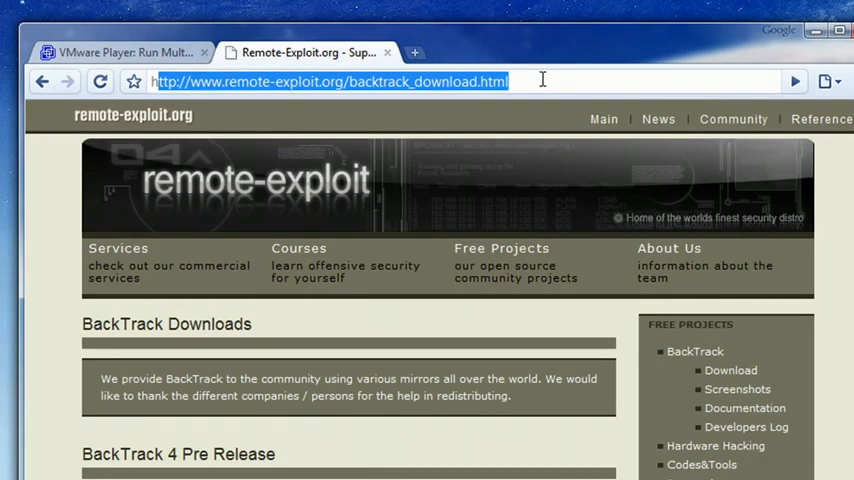
pyautogui.scroll(-3)
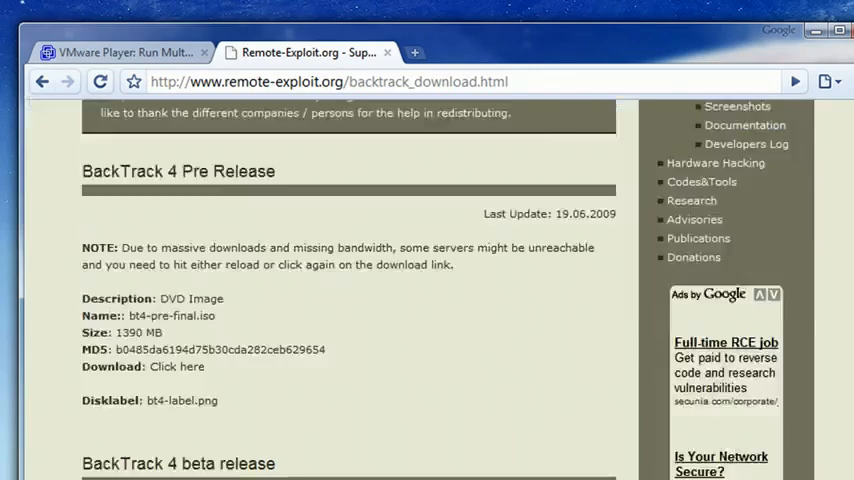
pyautogui.scroll(-3)
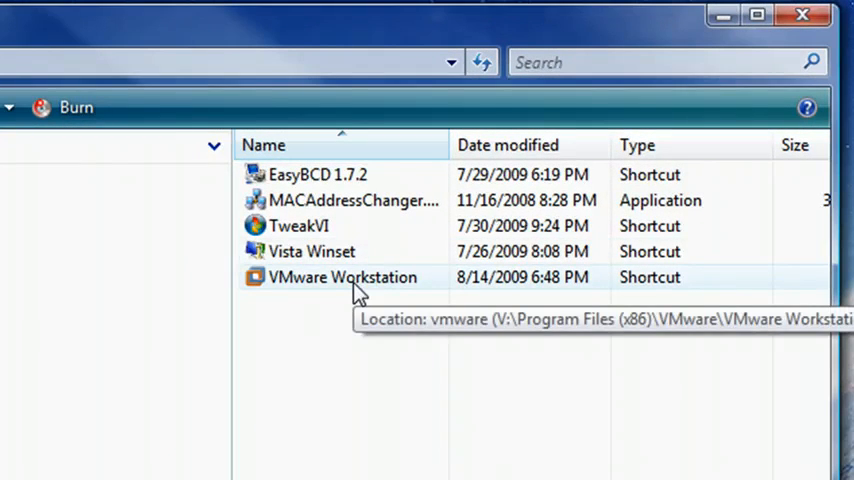
# Launch VMware Workstation from its shortcut and show the Home tab.
pyautogui.click(342, 276)
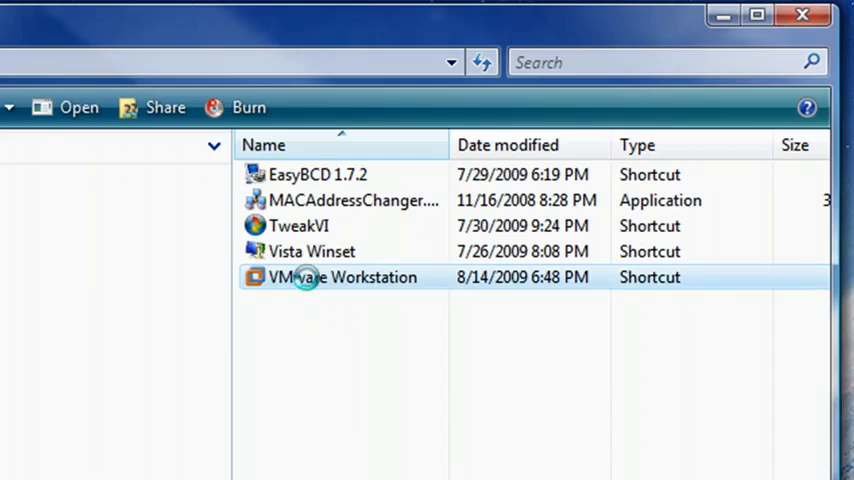
pyautogui.doubleClick(344, 276)
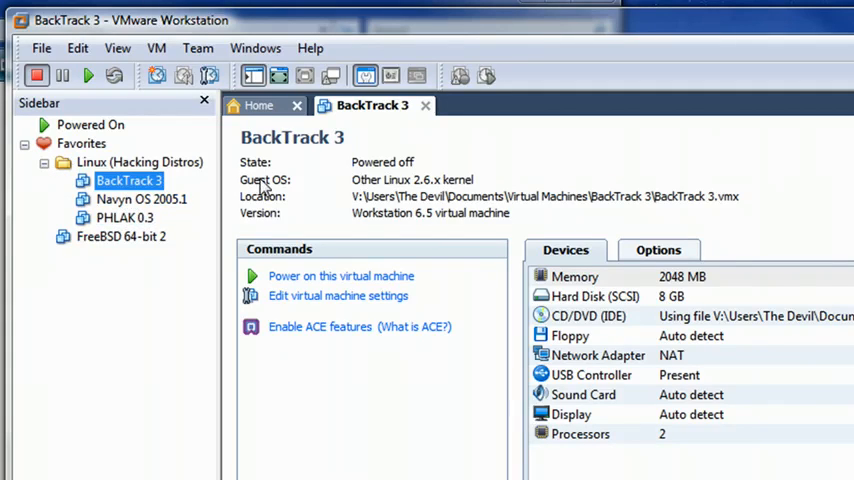
pyautogui.click(258, 104)
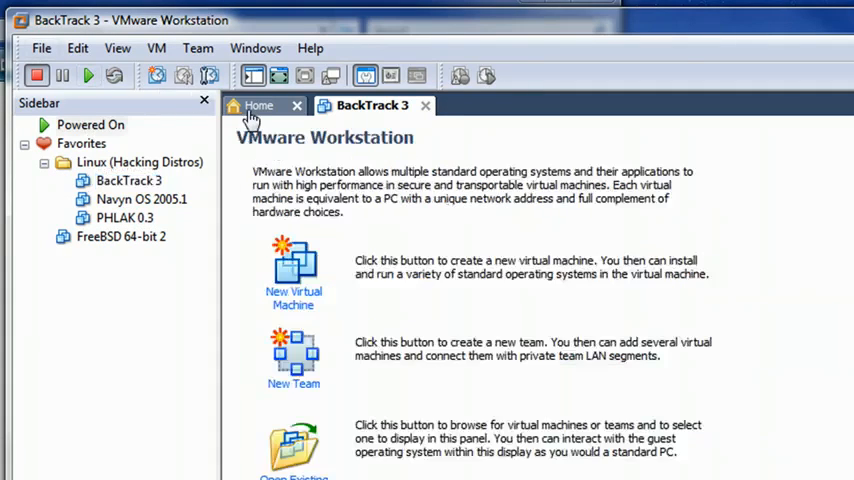
# Start the New Virtual Machine wizard with the typical configuration.
pyautogui.click(42, 48)
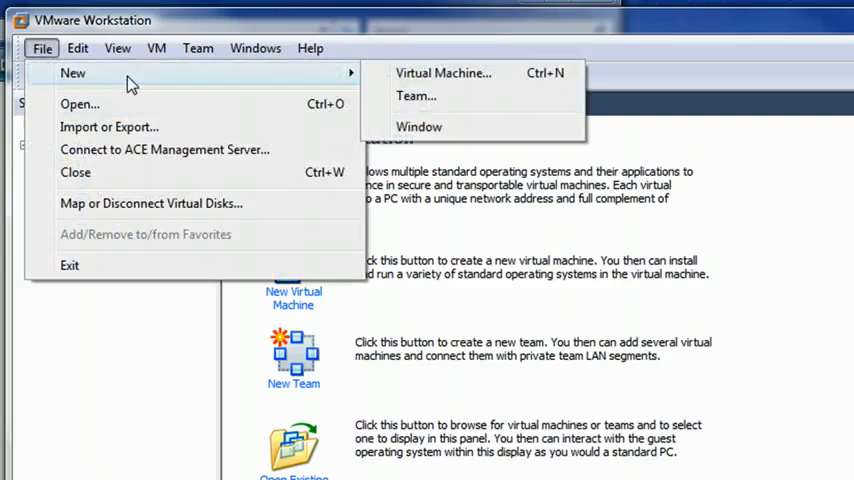
pyautogui.click(444, 72)
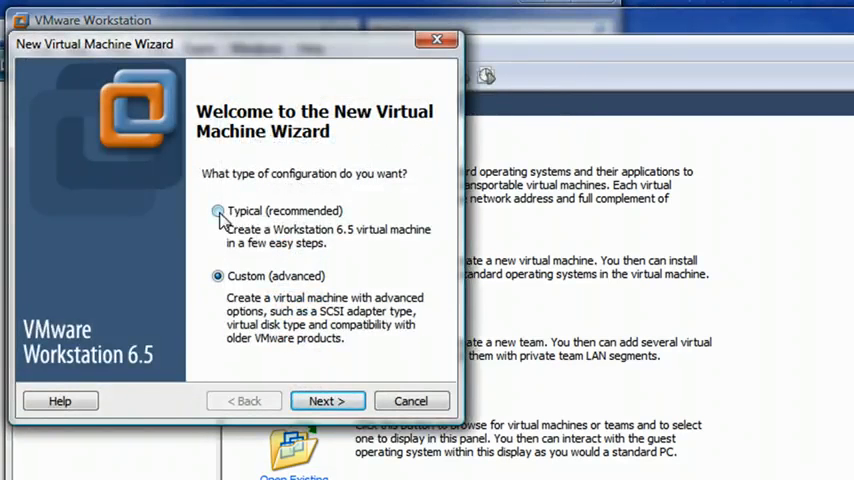
pyautogui.click(216, 210)
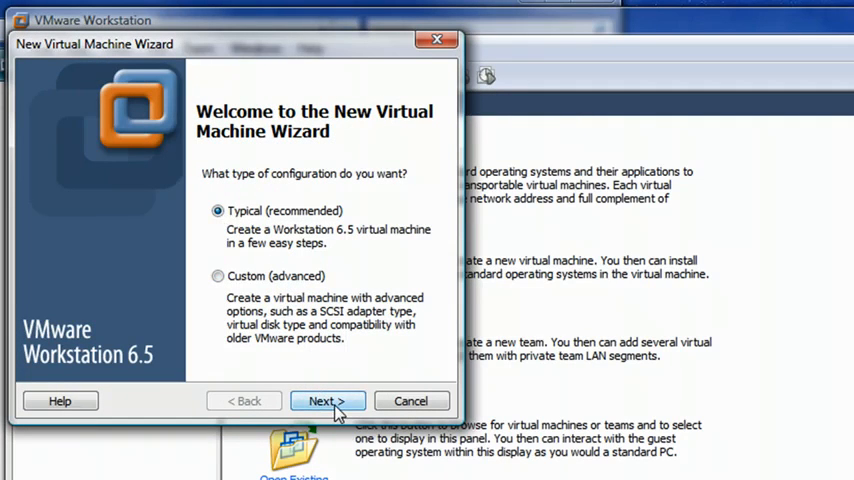
pyautogui.click(328, 400)
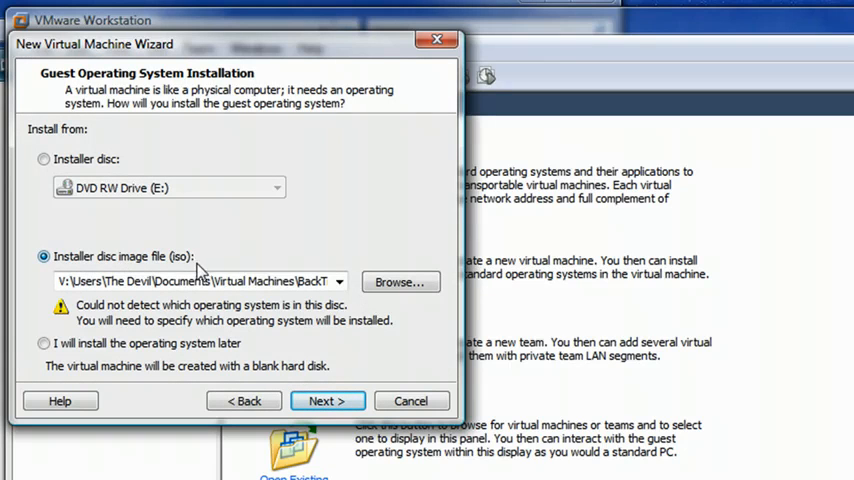
pyautogui.moveTo(400, 282)
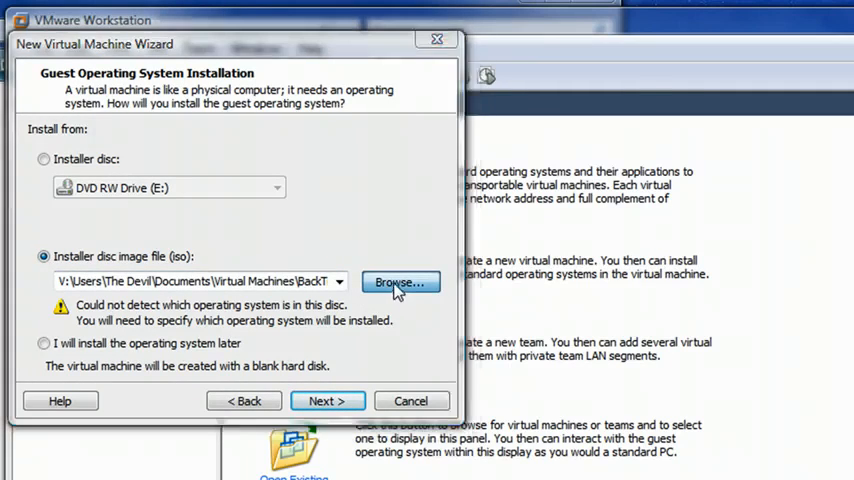
# Choose the BackTrack 3.iso disc image from the BackTrack 3 folder as the installer.
pyautogui.click(400, 282)
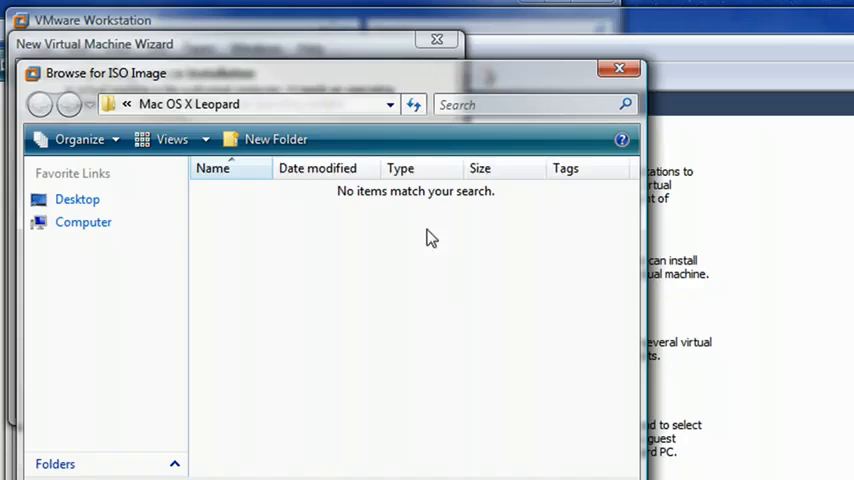
pyautogui.click(76, 200)
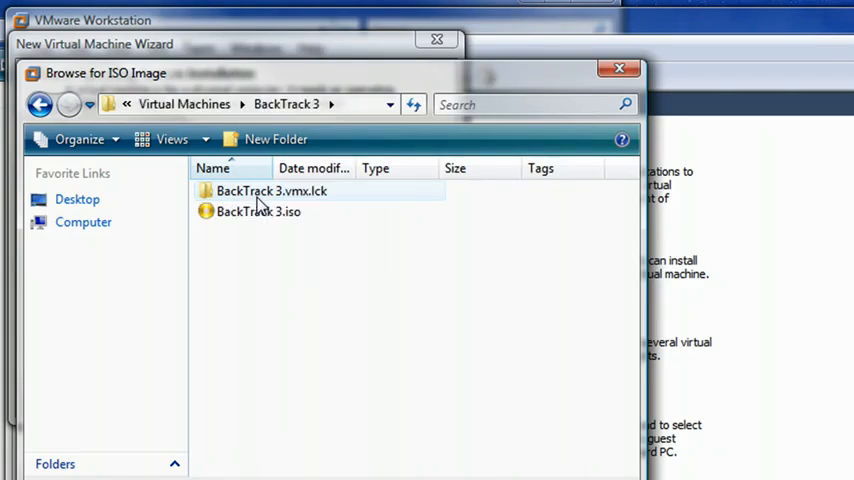
pyautogui.click(258, 212)
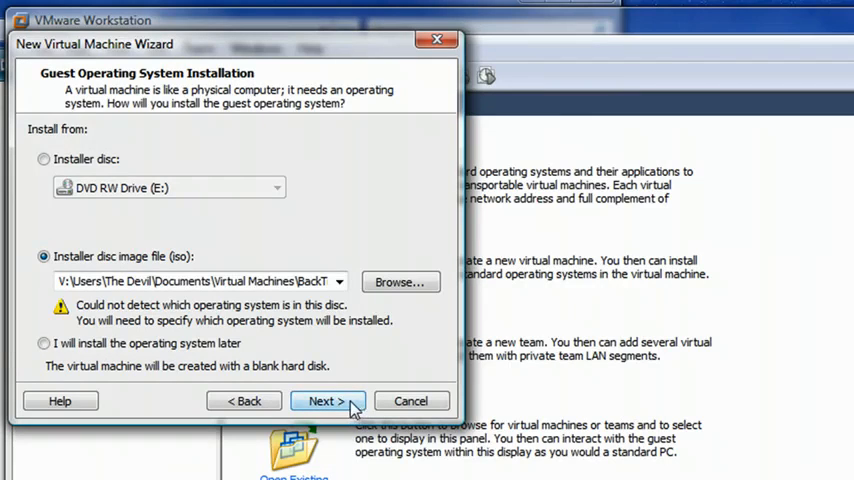
pyautogui.click(328, 400)
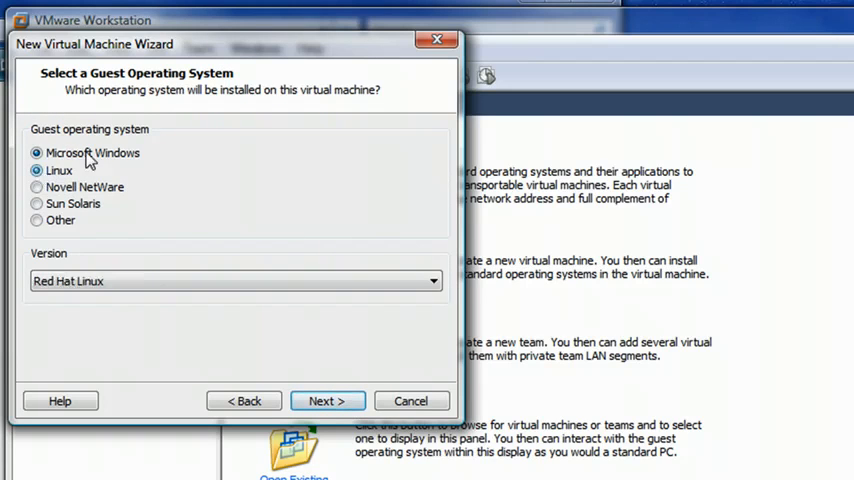
# Set the guest OS to Linux, name the machine, and accept the 8 GB single-file disk.
pyautogui.click(36, 170)
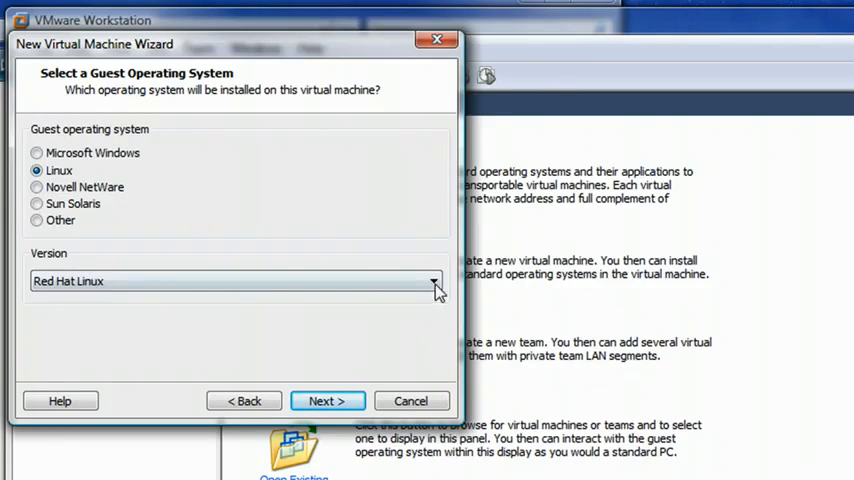
pyautogui.click(432, 280)
pyautogui.write('Back')
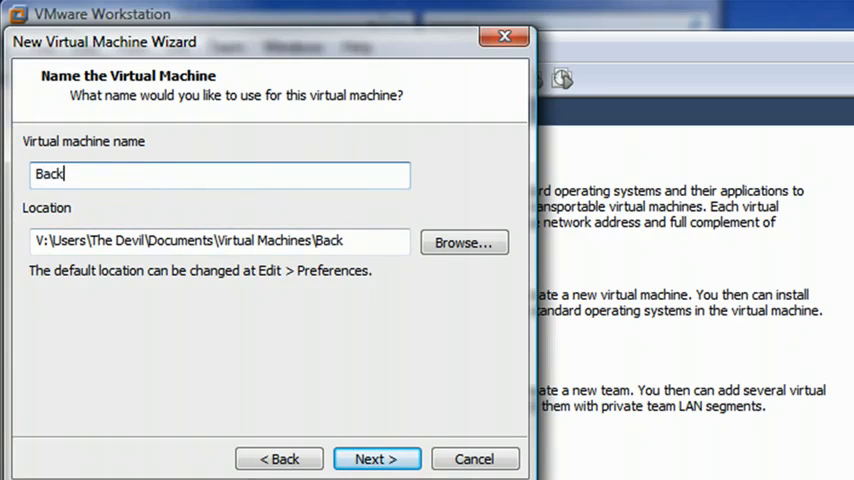
pyautogui.write('track')
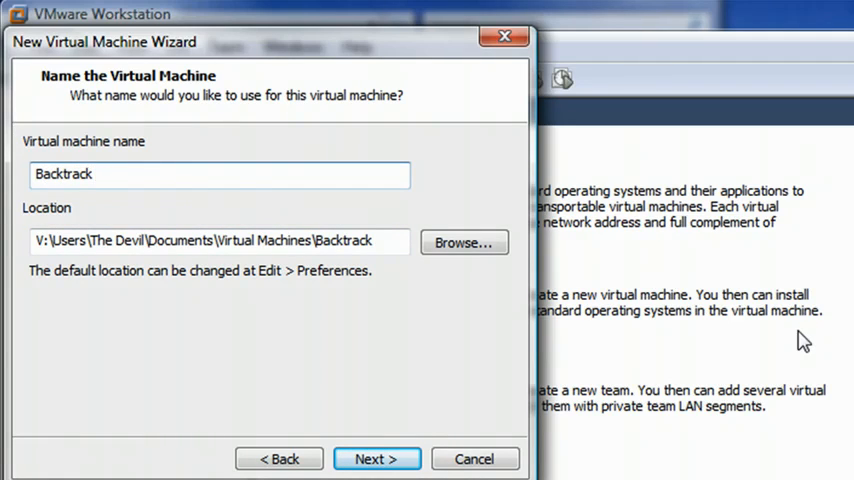
pyautogui.write('9')
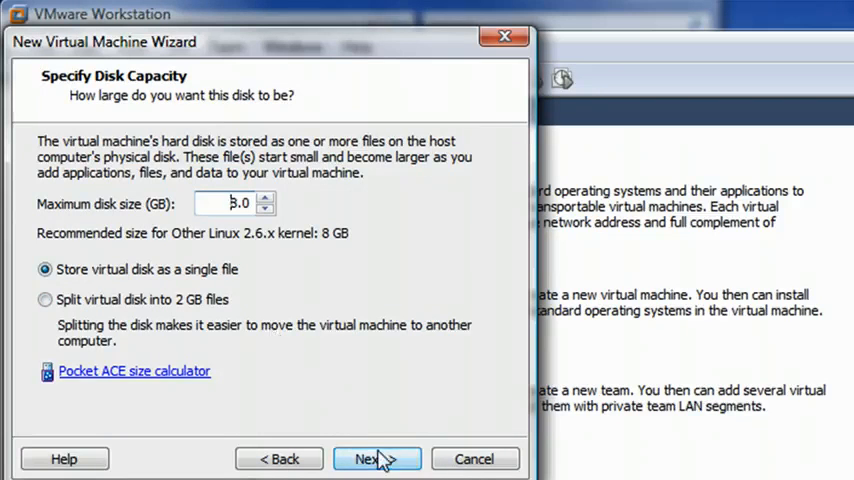
pyautogui.click(376, 460)
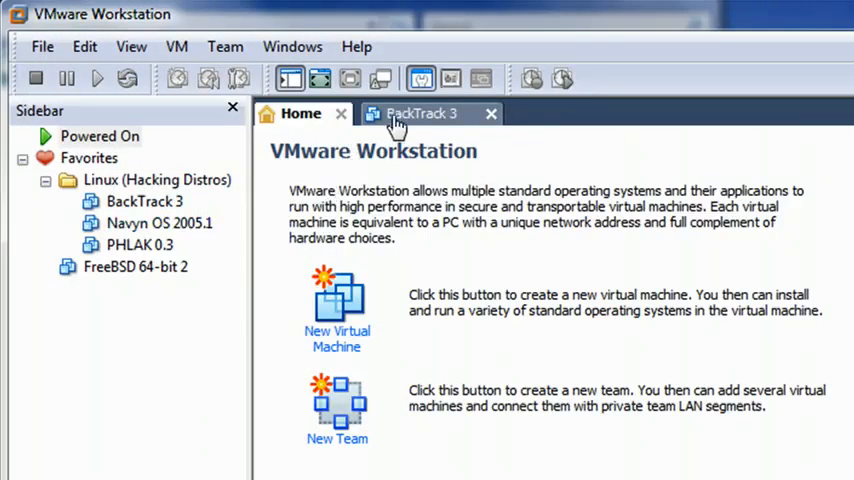
# Reach Network Connections via Network and Sharing Center and select the Realtek wireless connection.
pyautogui.click(420, 112)
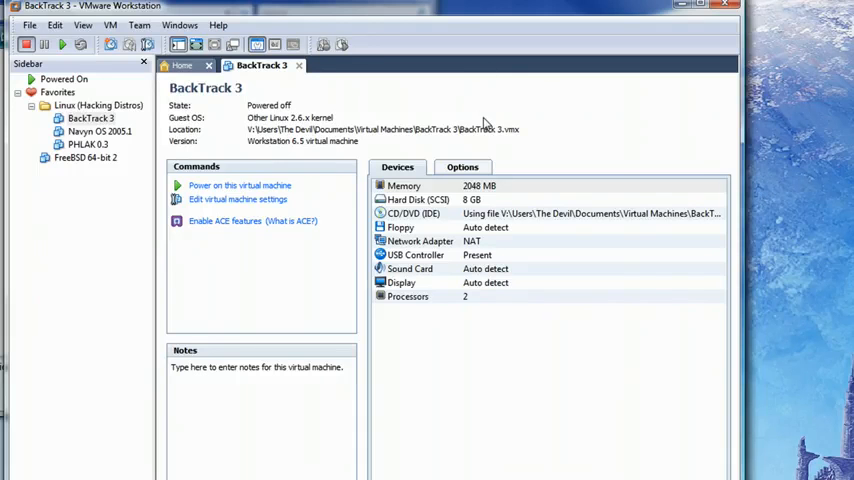
pyautogui.moveTo(436, 136)
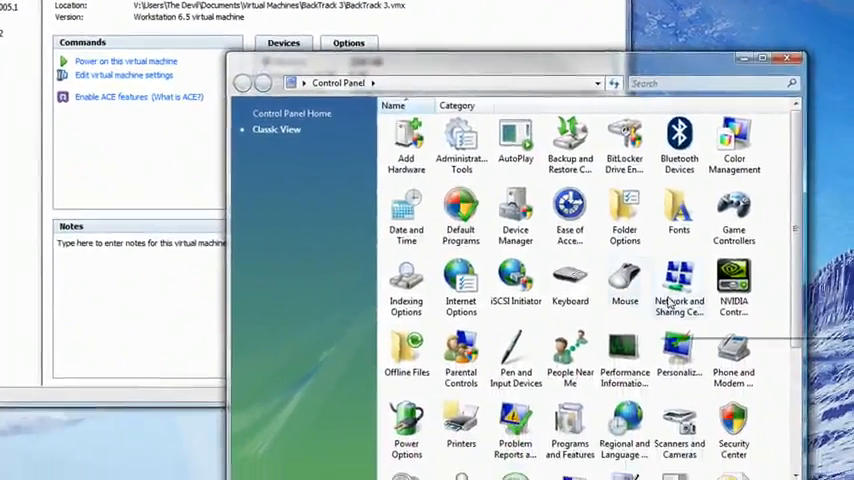
pyautogui.doubleClick(680, 288)
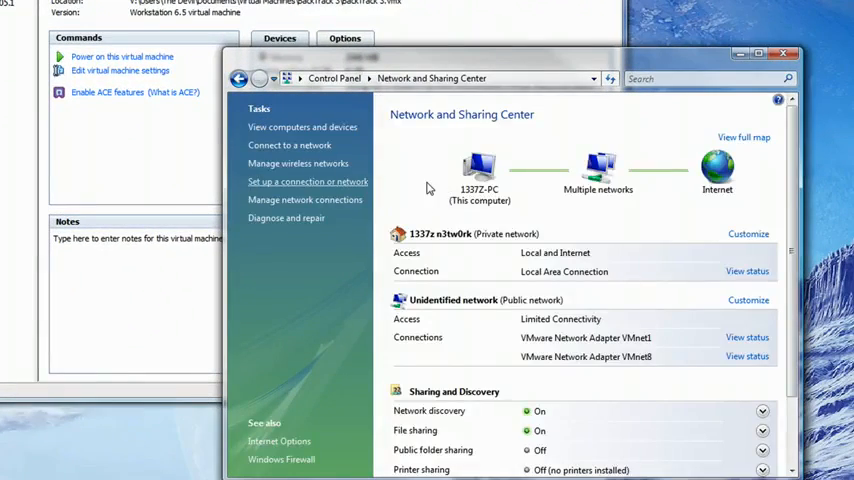
pyautogui.click(304, 200)
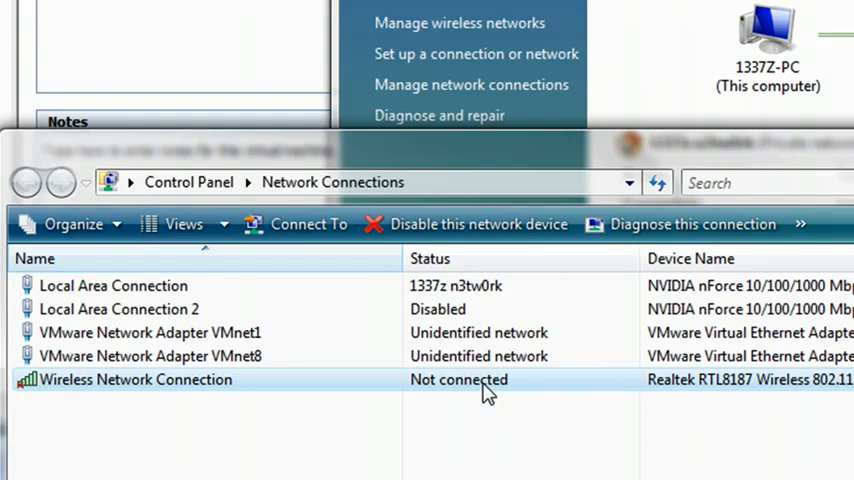
pyautogui.click(112, 284)
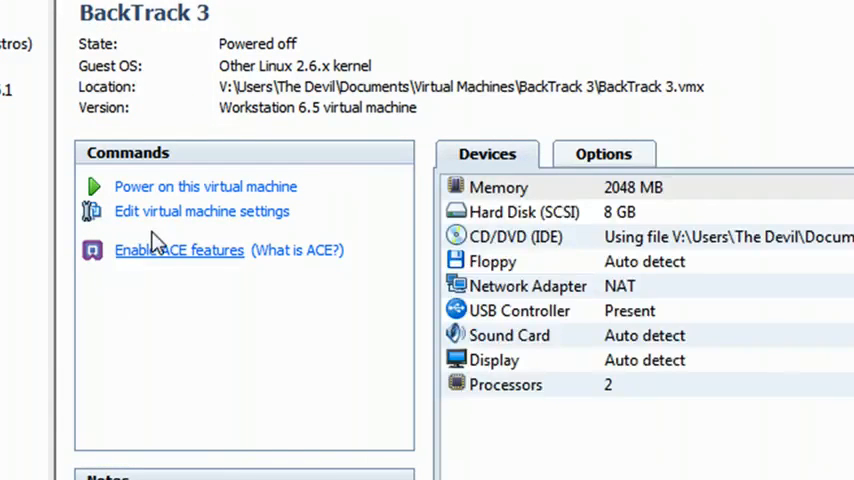
pyautogui.click(202, 212)
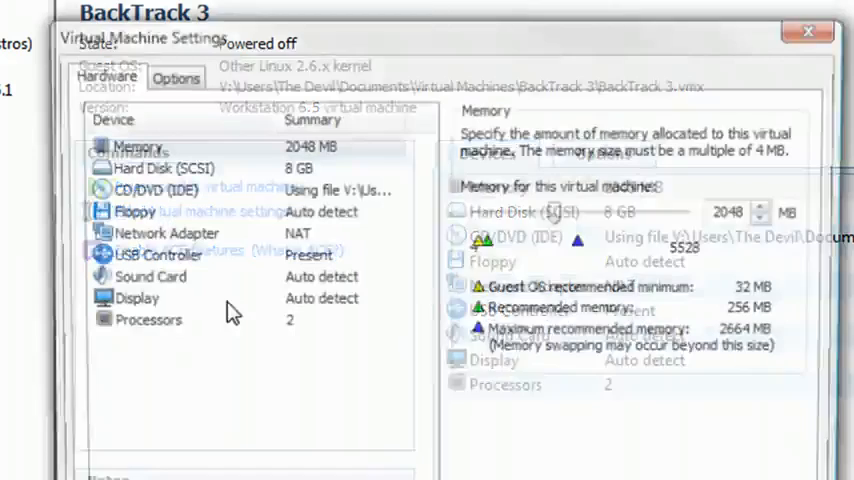
pyautogui.click(160, 234)
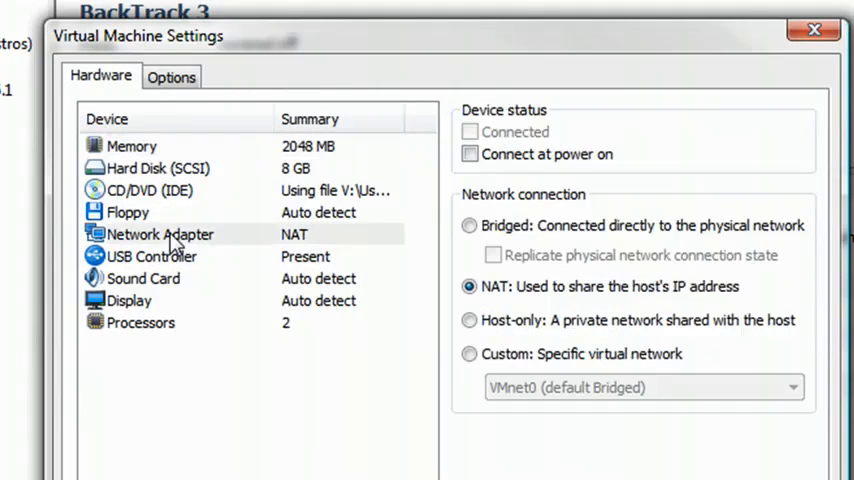
pyautogui.click(160, 234)
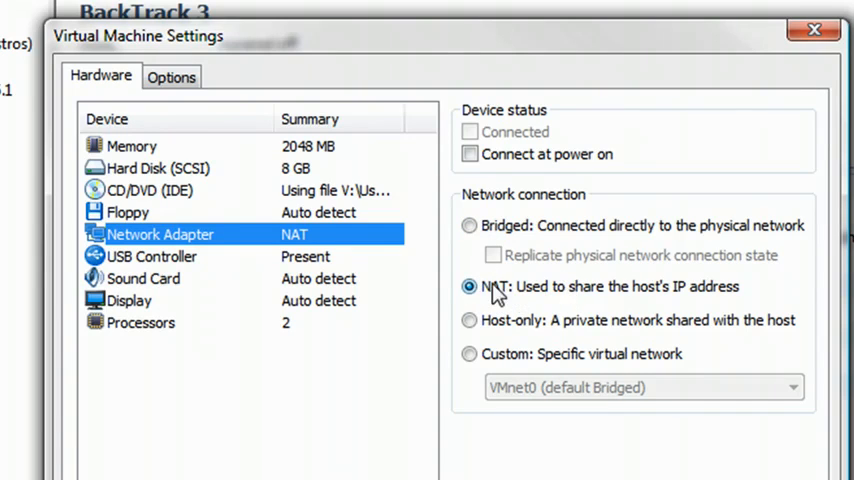
pyautogui.click(152, 256)
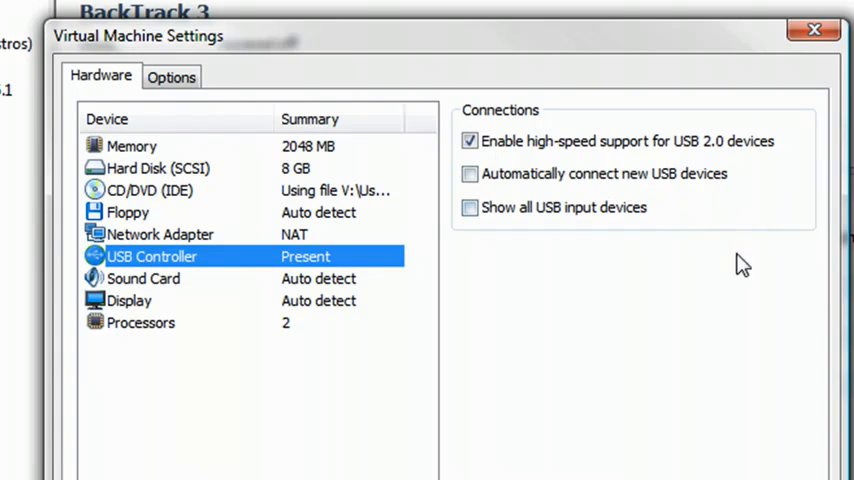
pyautogui.moveTo(800, 272)
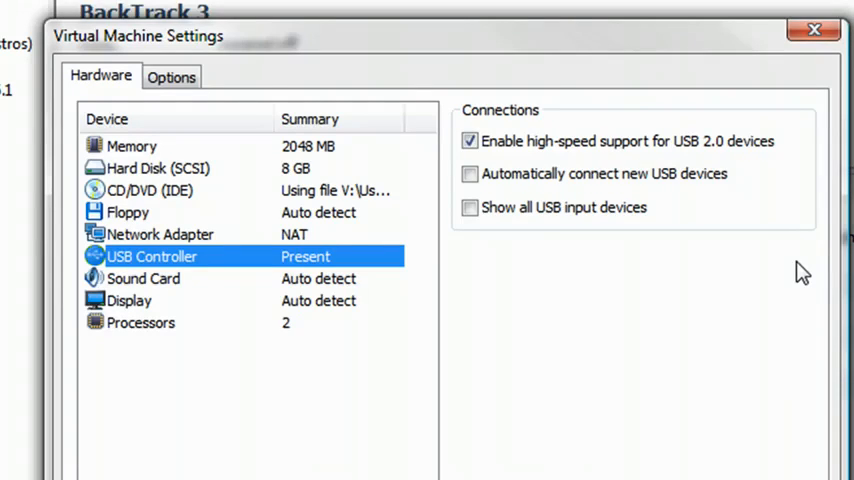
pyautogui.moveTo(680, 408)
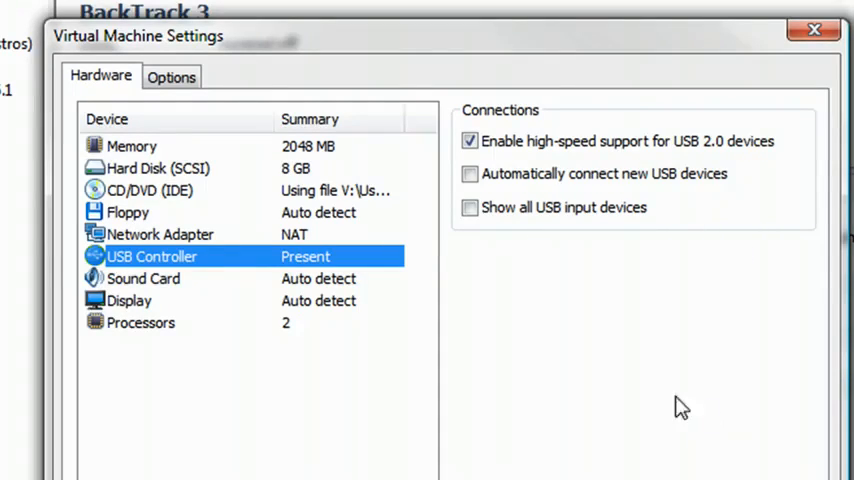
pyautogui.click(132, 144)
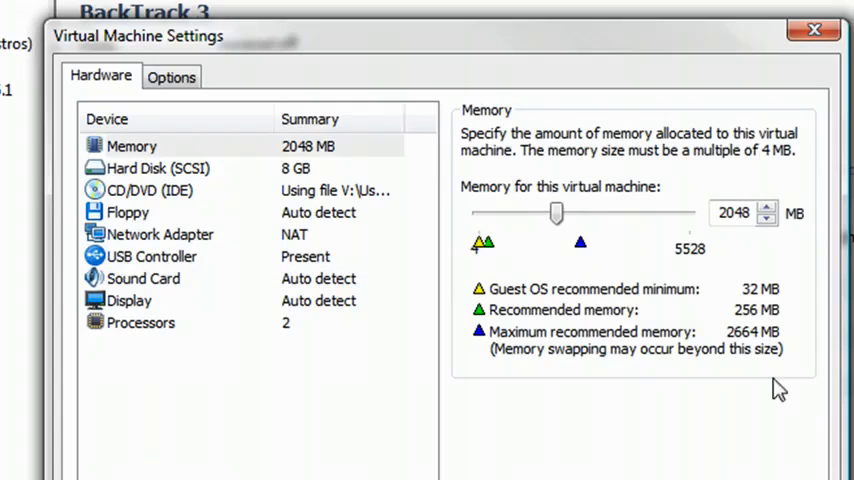
pyautogui.moveTo(552, 212)
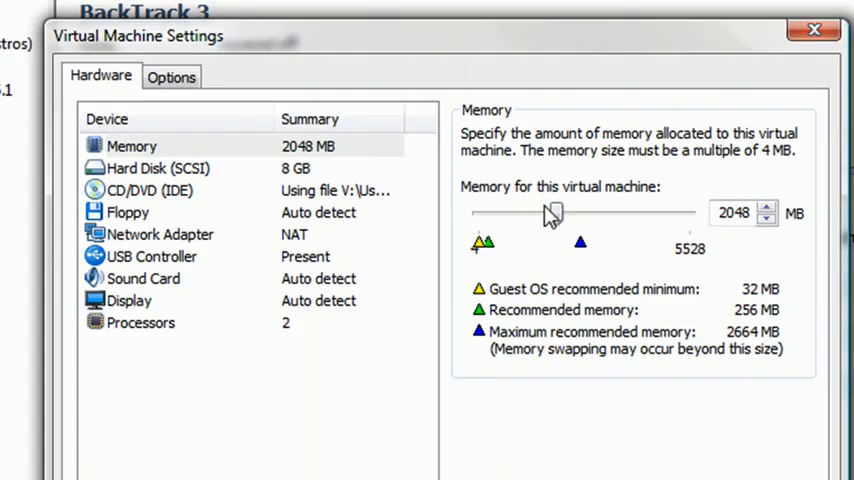
pyautogui.moveTo(496, 224)
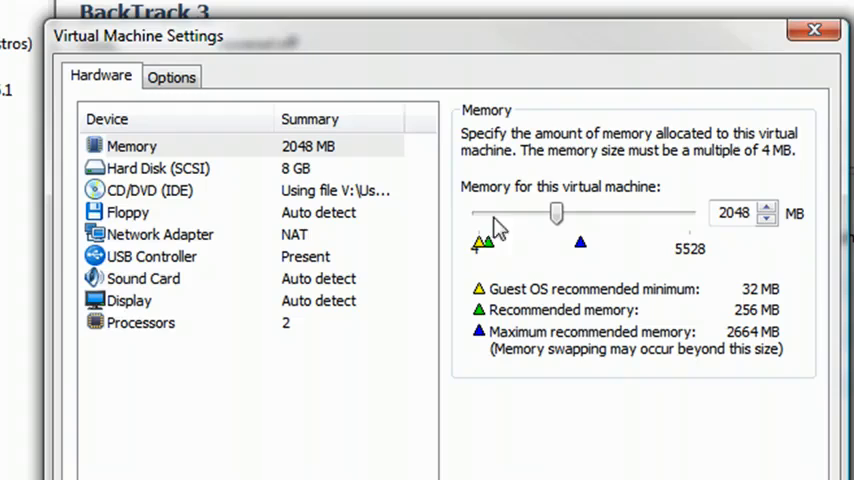
pyautogui.moveTo(484, 236)
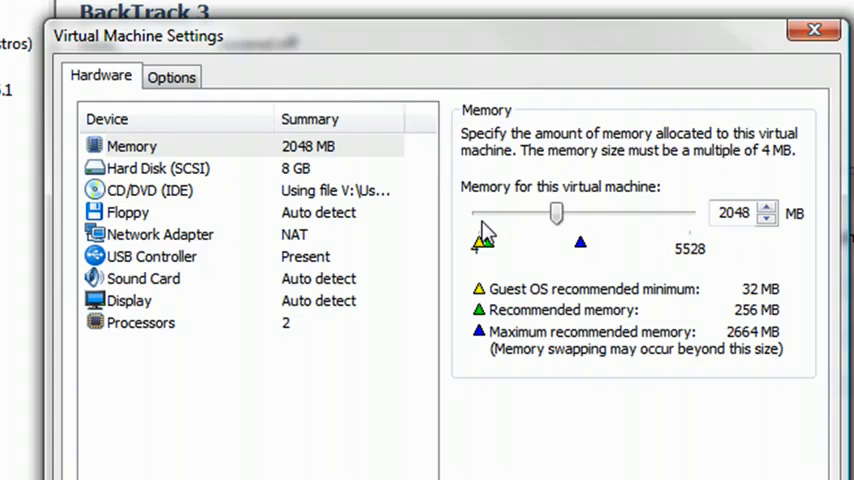
pyautogui.moveTo(556, 212)
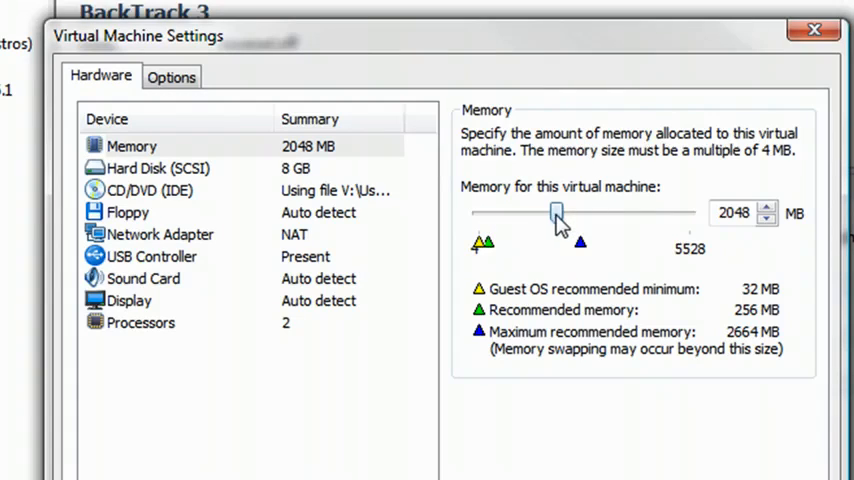
pyautogui.moveTo(584, 232)
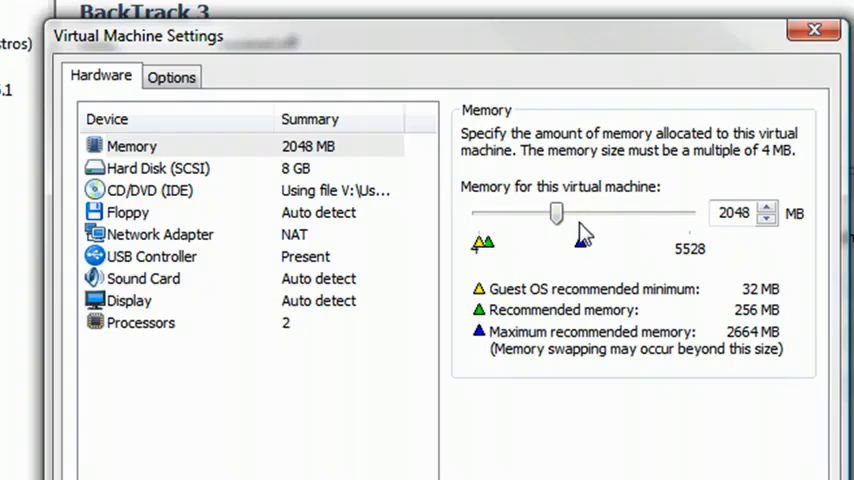
pyautogui.moveTo(572, 238)
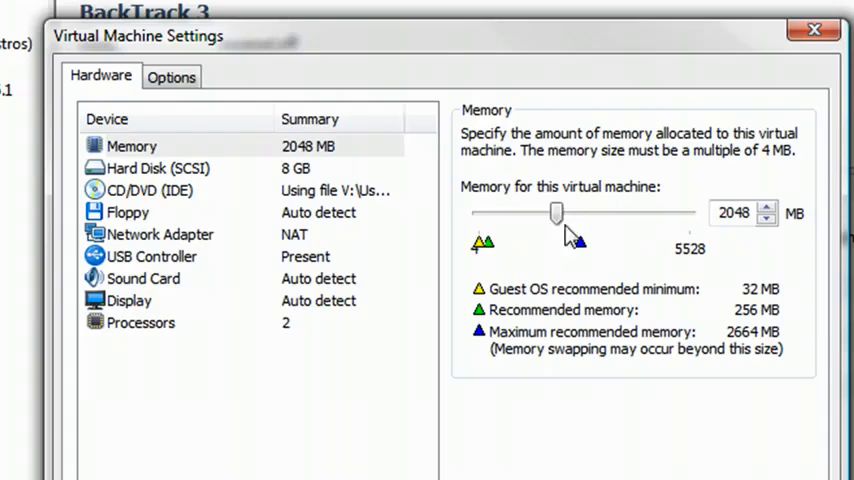
pyautogui.moveTo(170, 340)
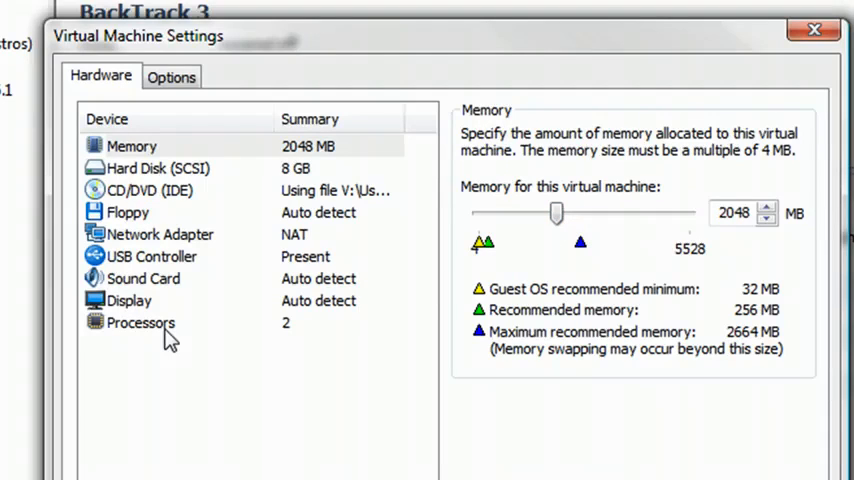
pyautogui.click(140, 322)
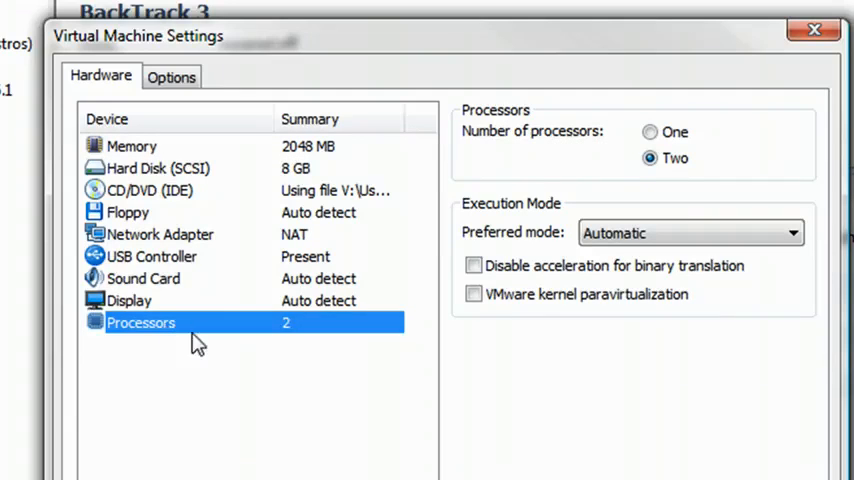
pyautogui.moveTo(552, 152)
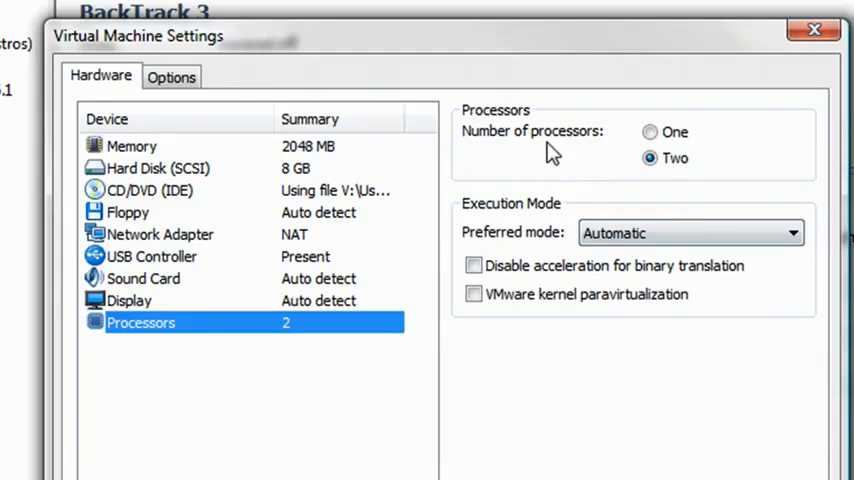
pyautogui.moveTo(716, 188)
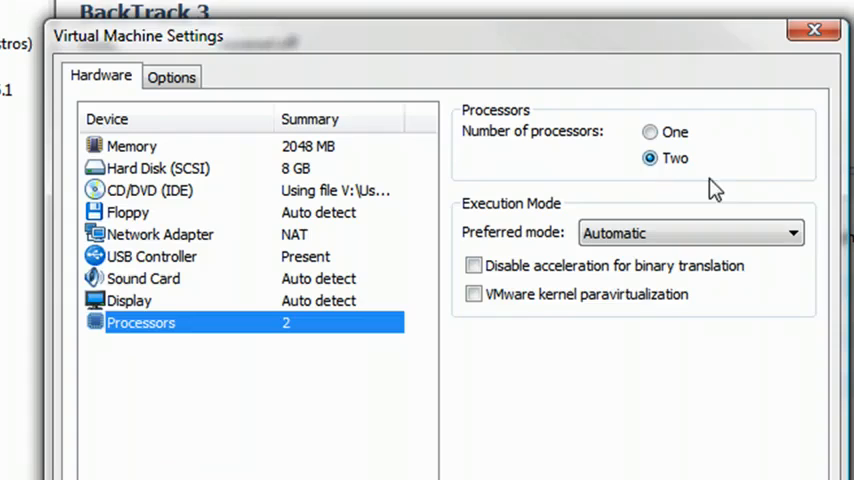
pyautogui.moveTo(170, 82)
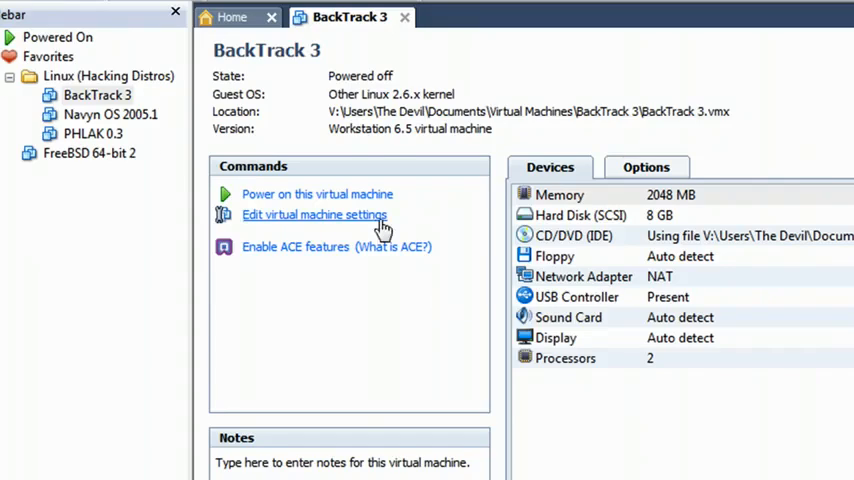
pyautogui.moveTo(390, 194)
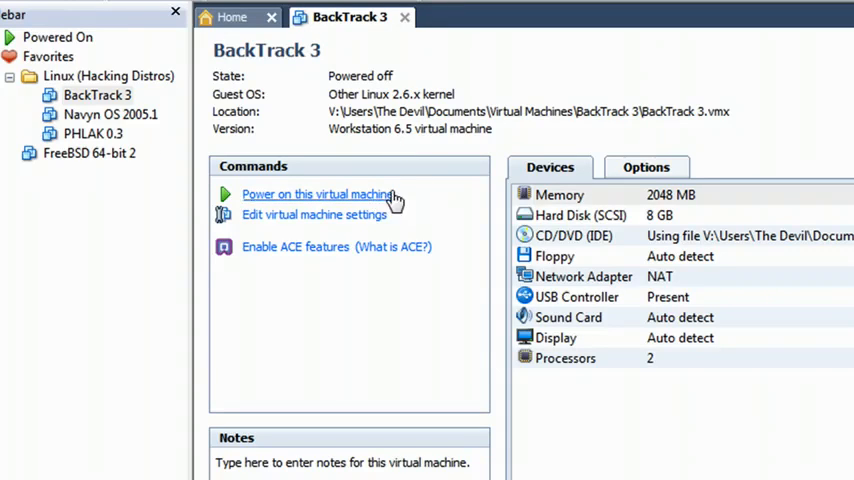
pyautogui.moveTo(372, 204)
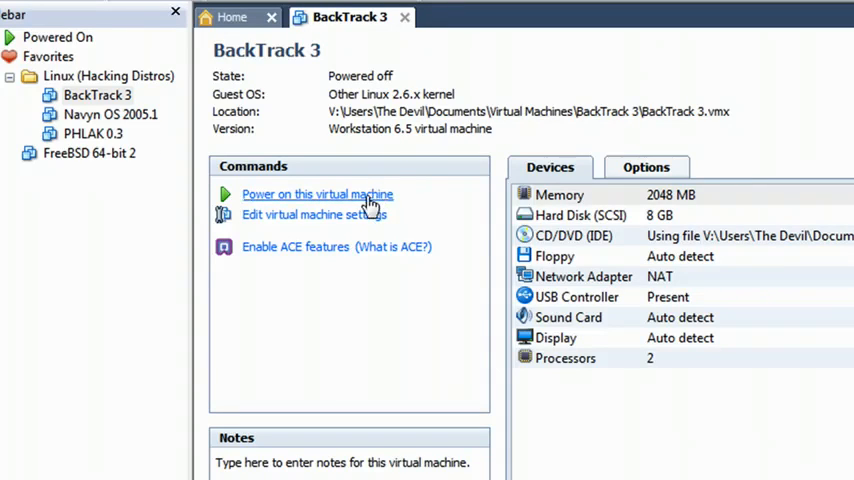
# Power on the BackTrack 3 virtual machine from the Commands panel.
pyautogui.click(316, 194)
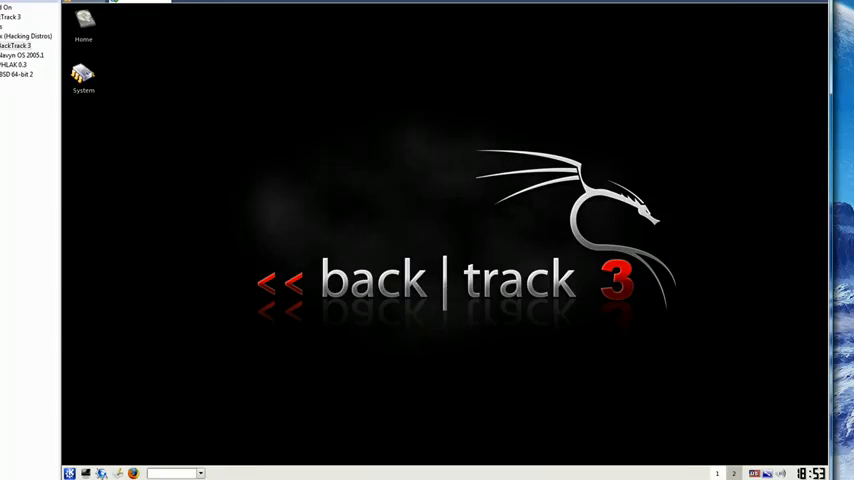
pyautogui.moveTo(474, 144)
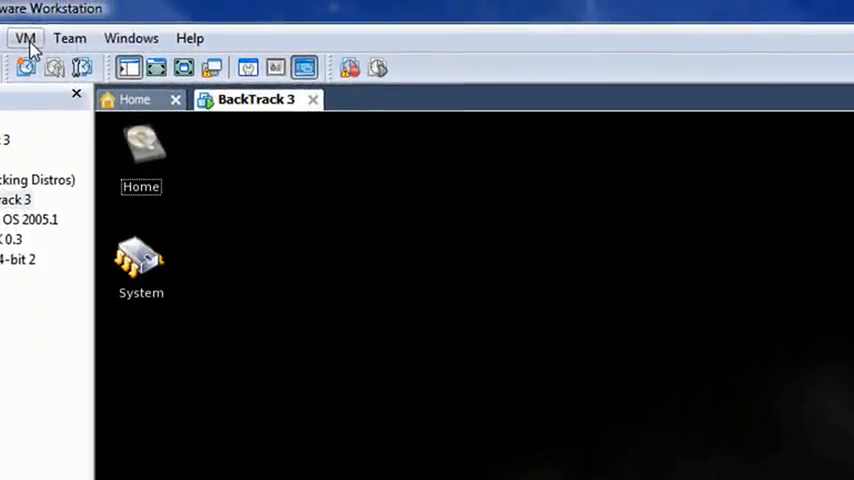
# Check the VM's Removable Devices so the network adapter's connect option is available.
pyautogui.click(24, 38)
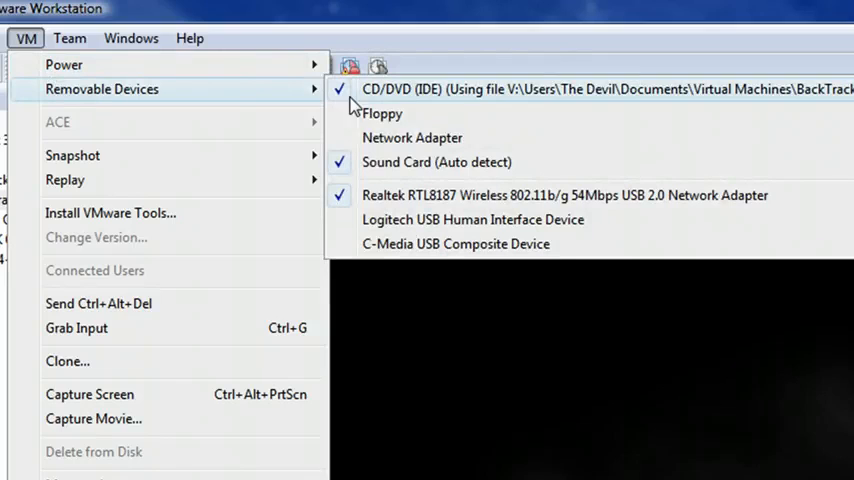
pyautogui.moveTo(484, 196)
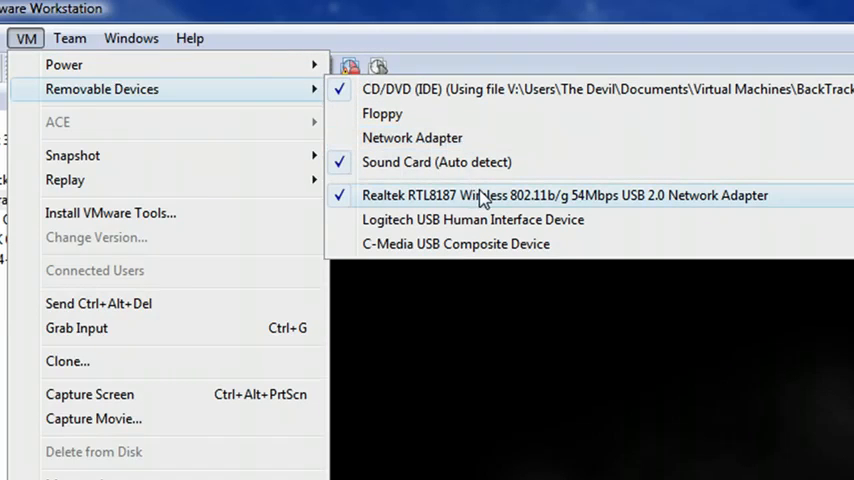
pyautogui.moveTo(668, 150)
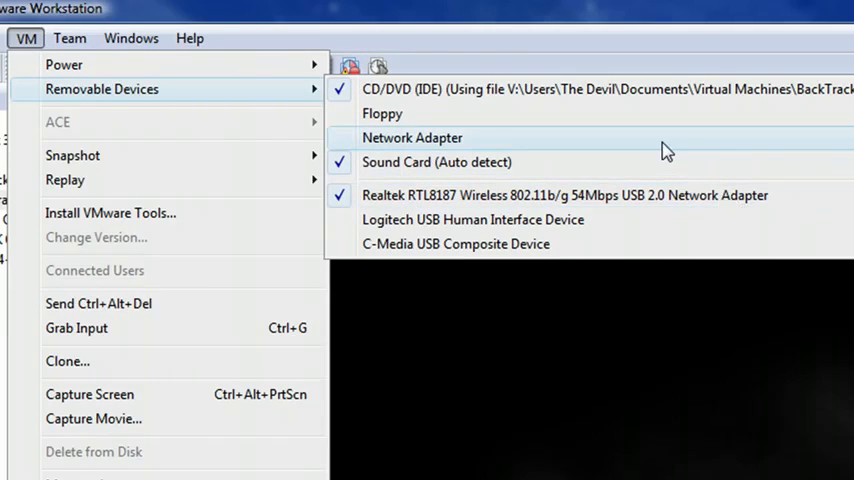
pyautogui.click(412, 138)
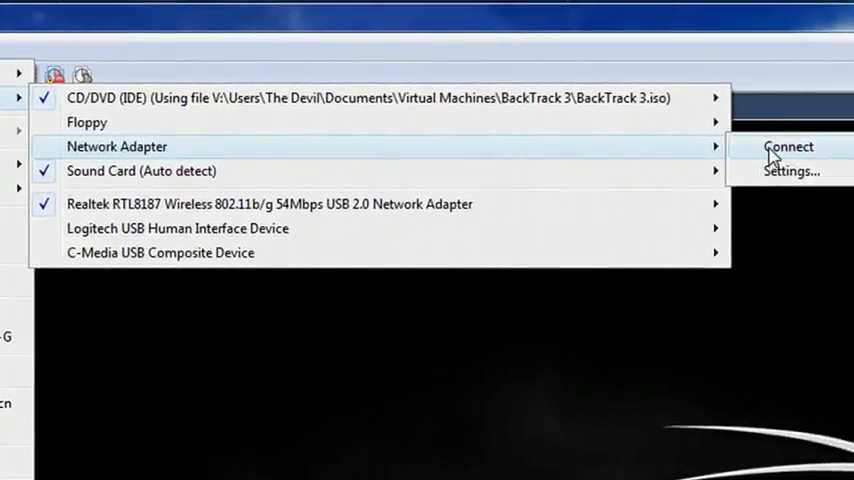
pyautogui.moveTo(672, 152)
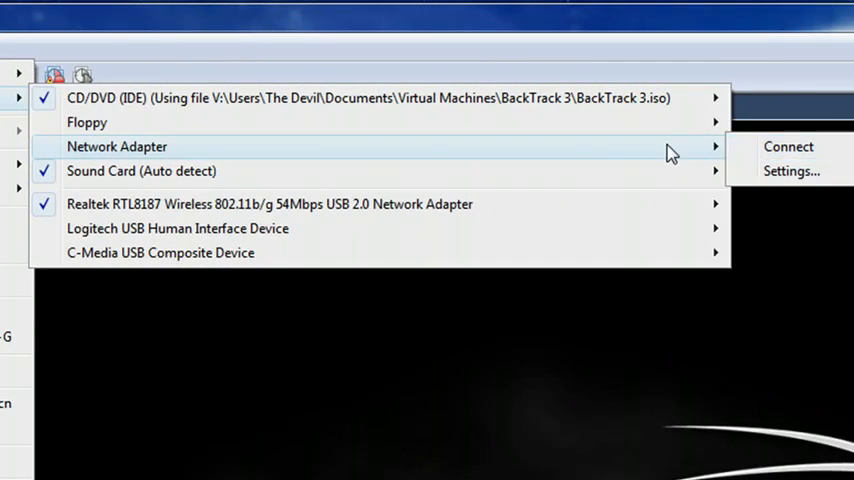
pyautogui.moveTo(788, 148)
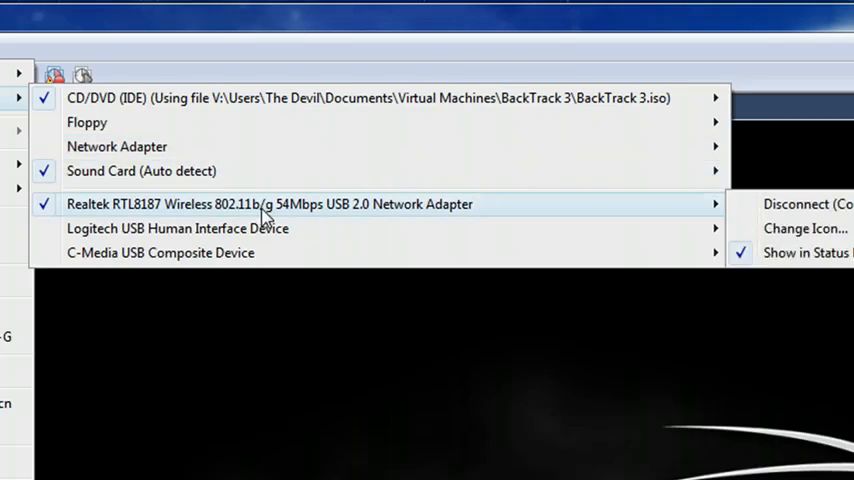
pyautogui.moveTo(702, 210)
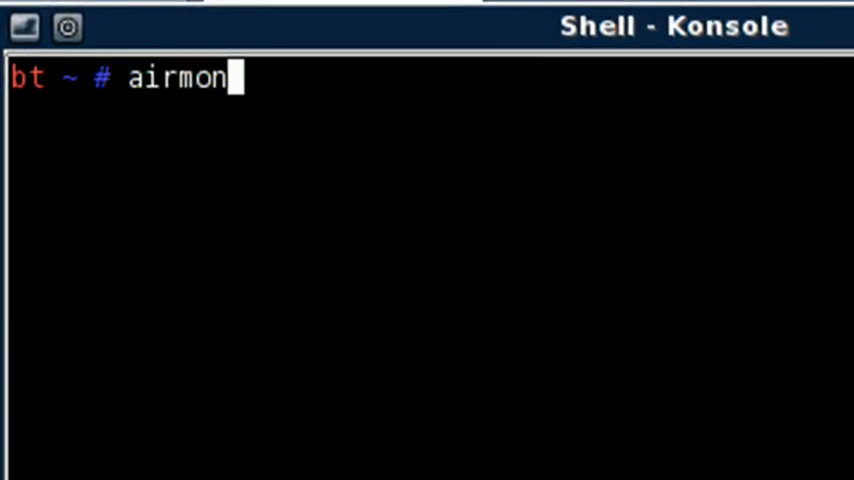
# Run airmon-ng to list wireless interfaces, showing wlan0 with the RTL8187 chipset.
pyautogui.write('-ng')
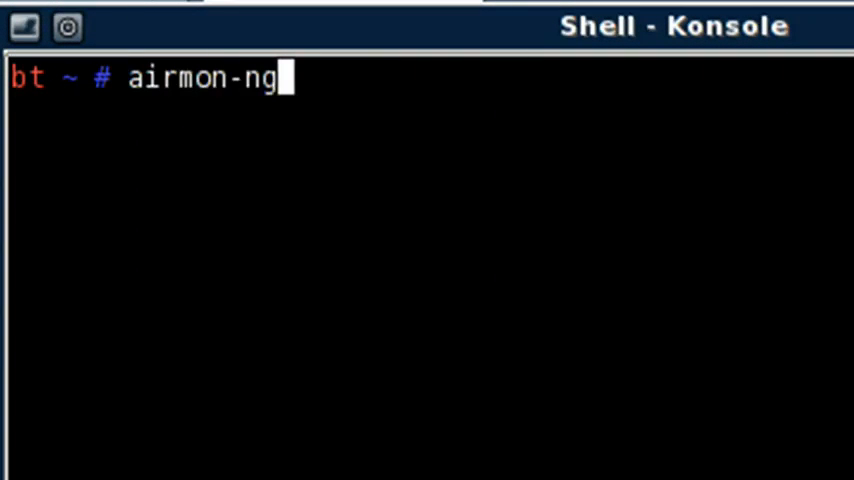
pyautogui.press('Return')
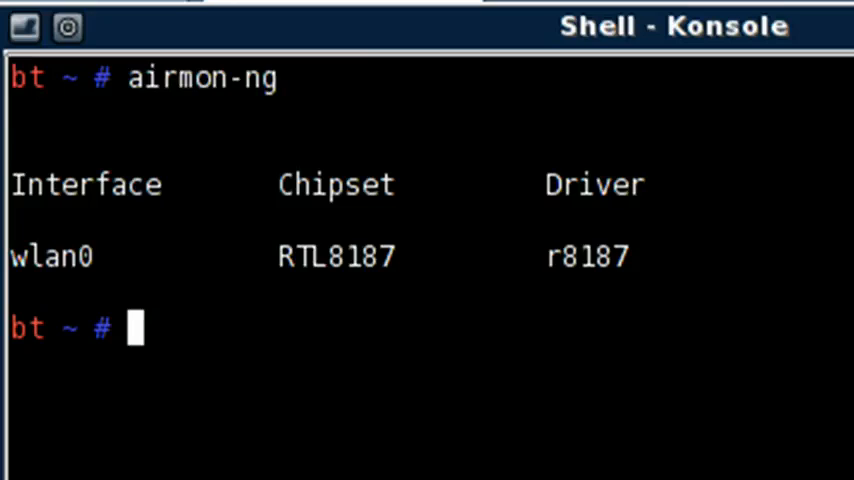
pyautogui.moveTo(460, 168)
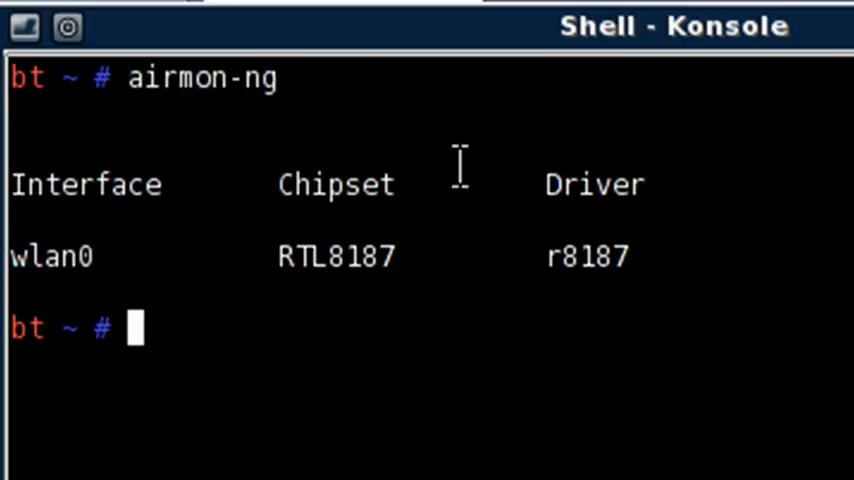
# Run airodump-ng wlan0 to scan nearby wireless networks.
pyautogui.write('air')
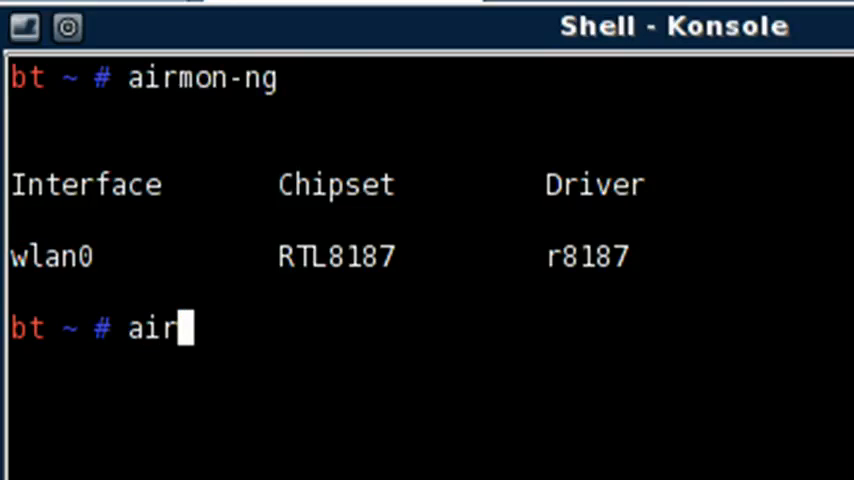
pyautogui.write('odump-ng')
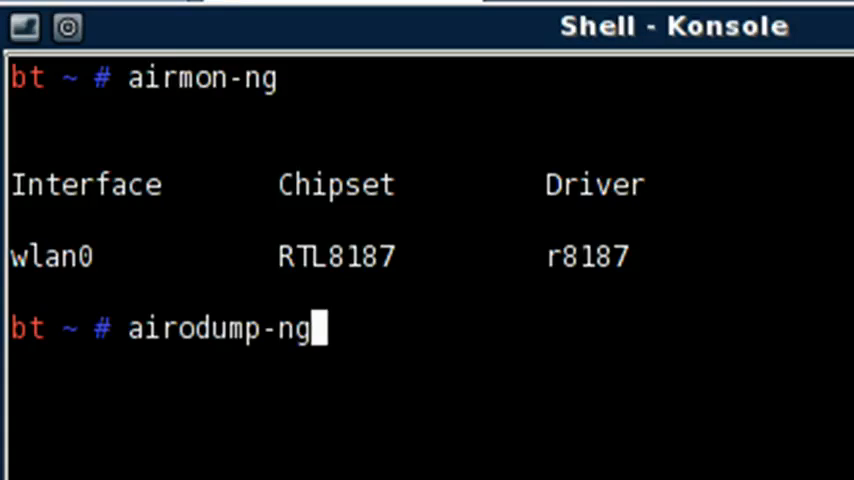
pyautogui.write('wlan0')
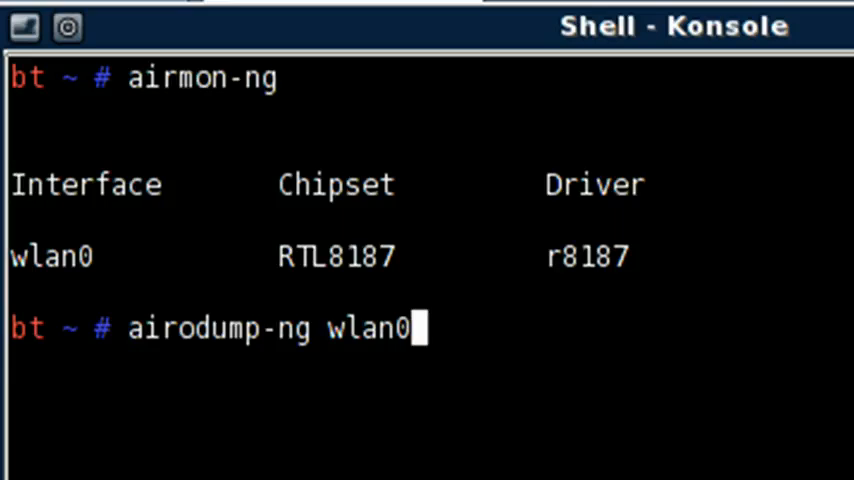
pyautogui.press('Return')
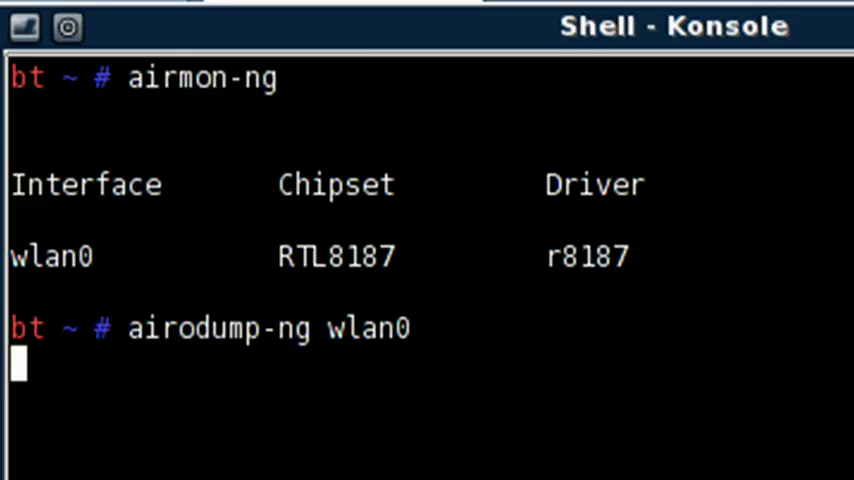
pyautogui.press('Return')
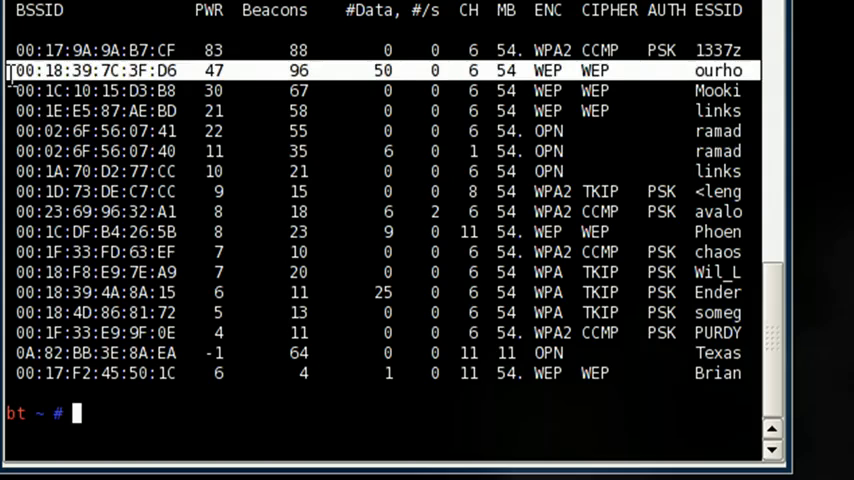
pyautogui.moveTo(560, 88)
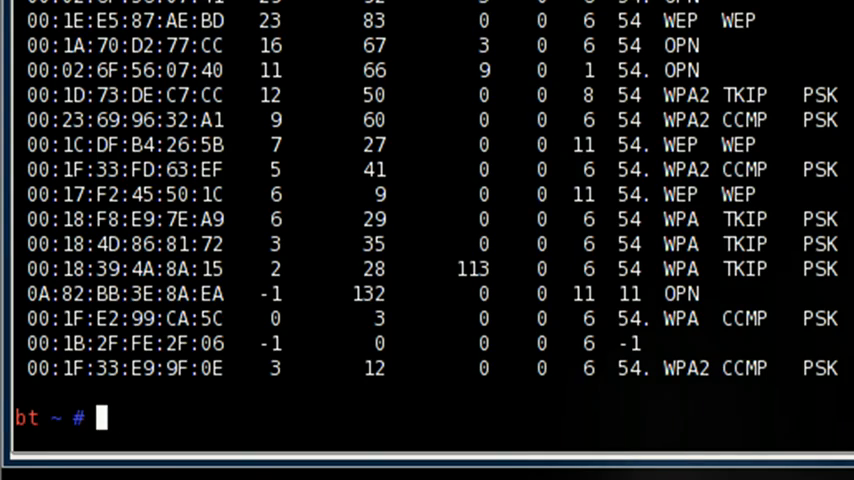
# Run airodump-ng -w passcode --bssid 00:18:39:7C:3F:D6 -c 6 wlan0 to capture the WEP access point's packets.
pyautogui.write('airodump')
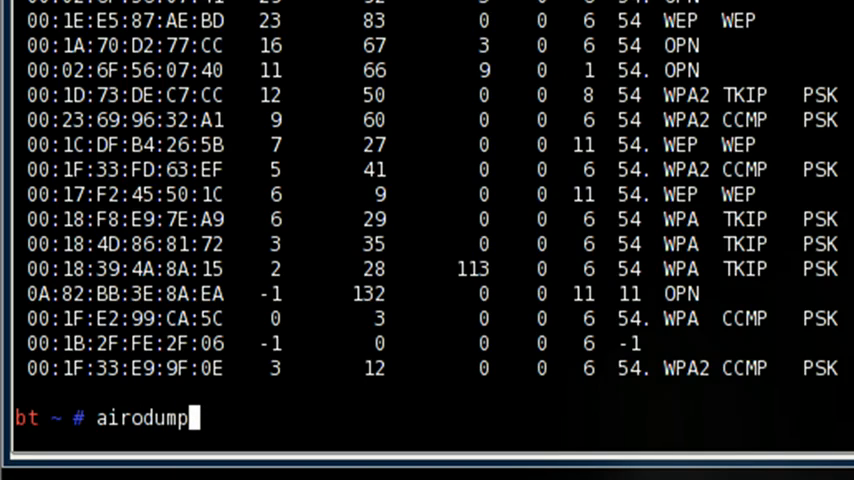
pyautogui.write('-ng')
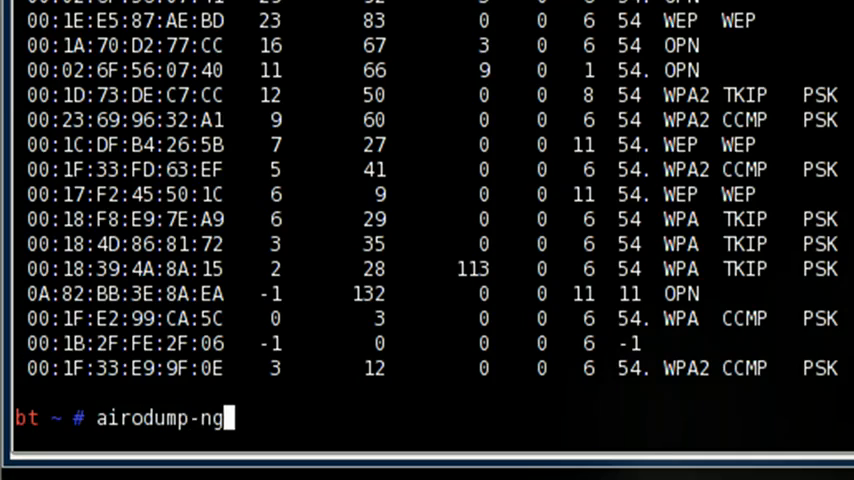
pyautogui.write('-')
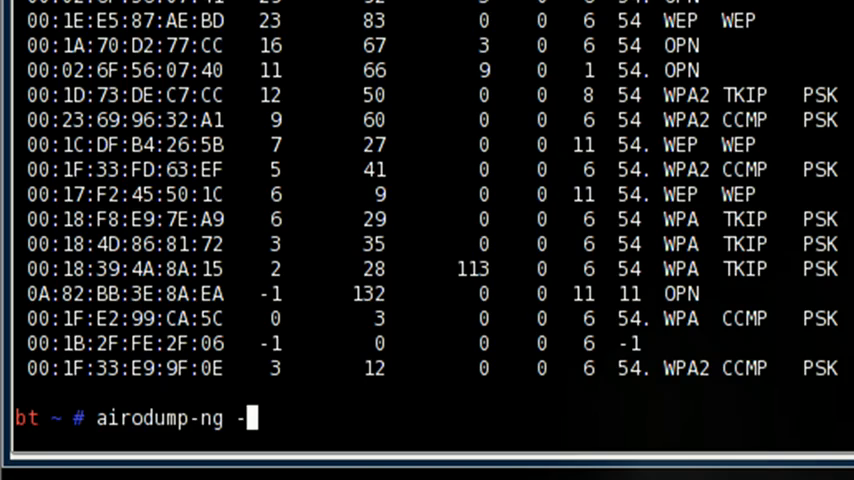
pyautogui.write('w')
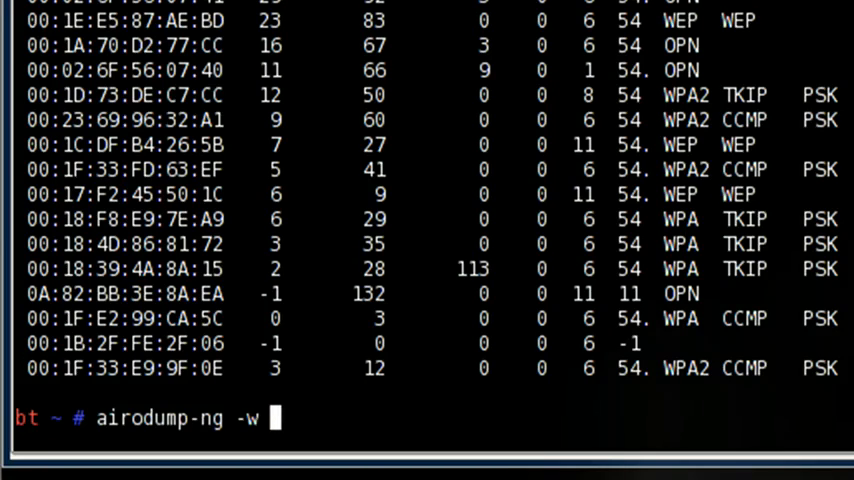
pyautogui.write('passcode')
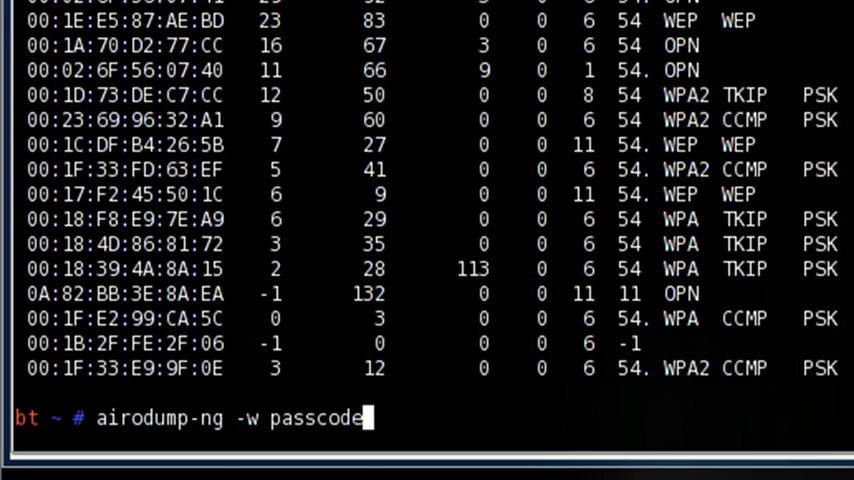
pyautogui.write('--')
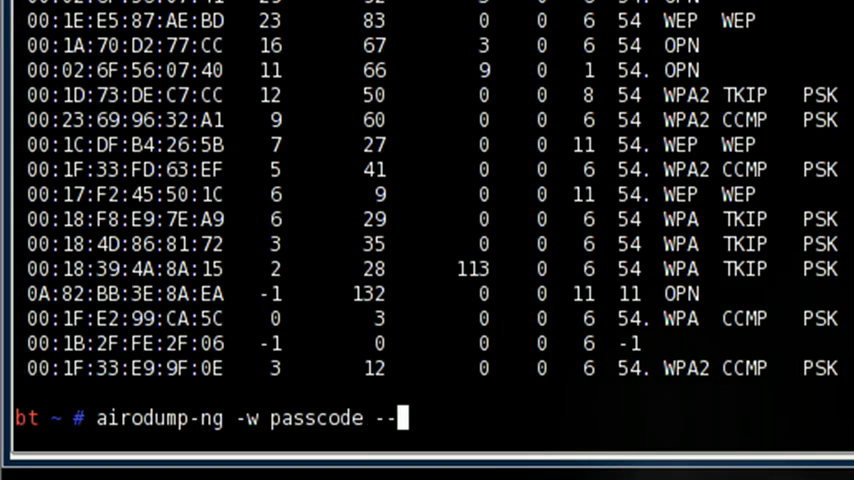
pyautogui.write('bssi')
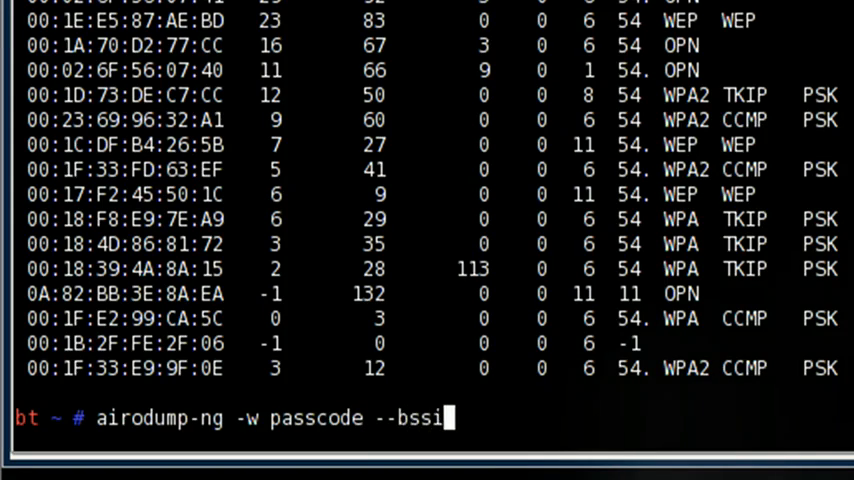
pyautogui.write('d')
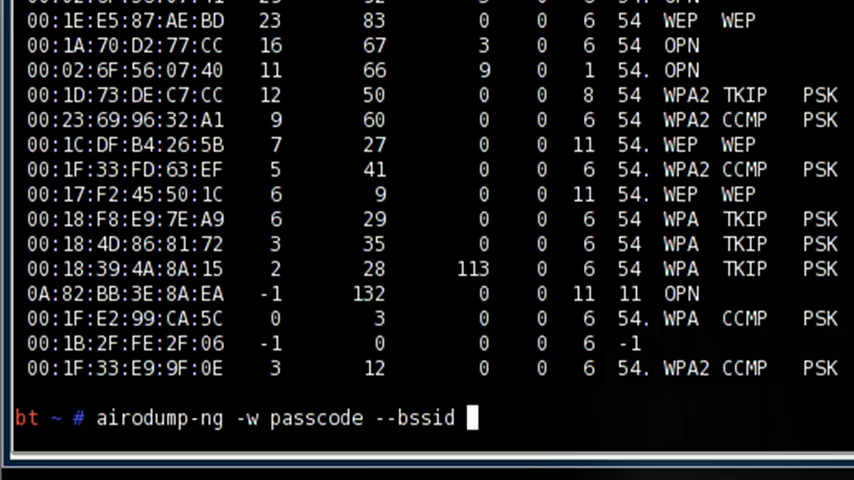
pyautogui.rightClick(470, 418)
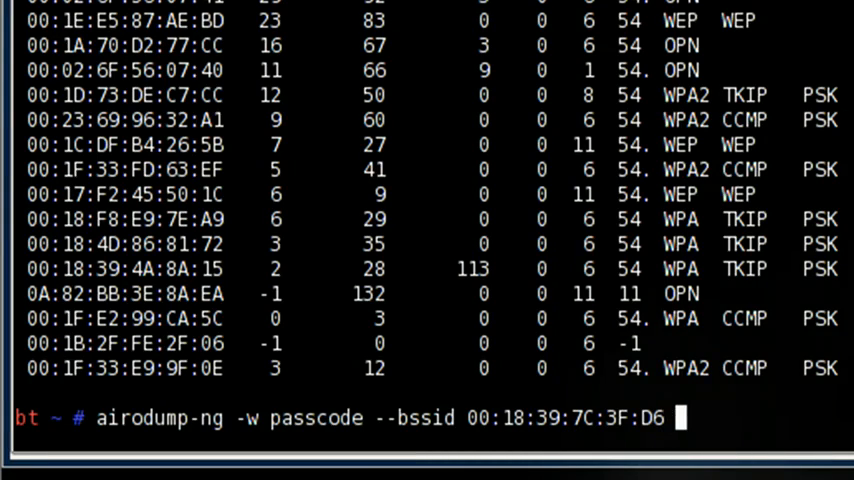
pyautogui.write('-c')
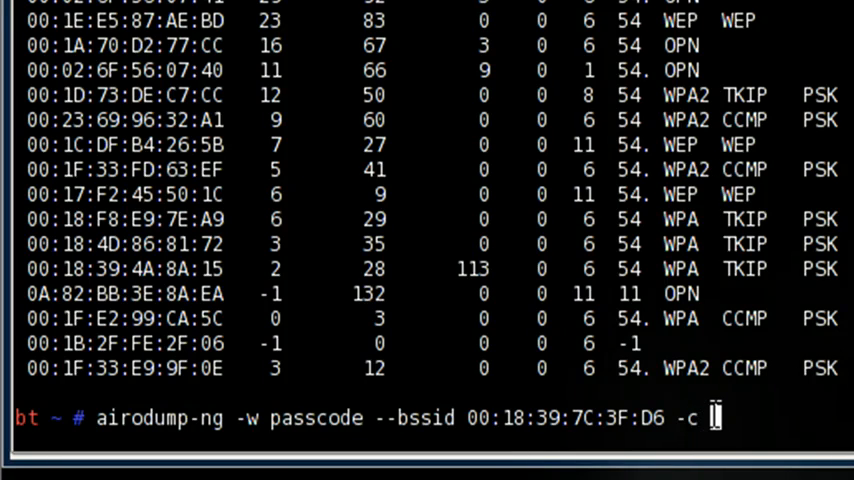
pyautogui.write('6')
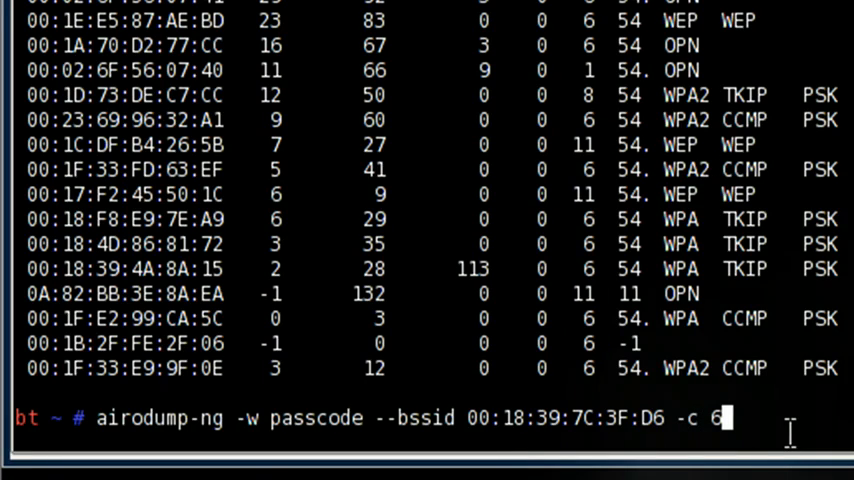
pyautogui.write('wlan0')
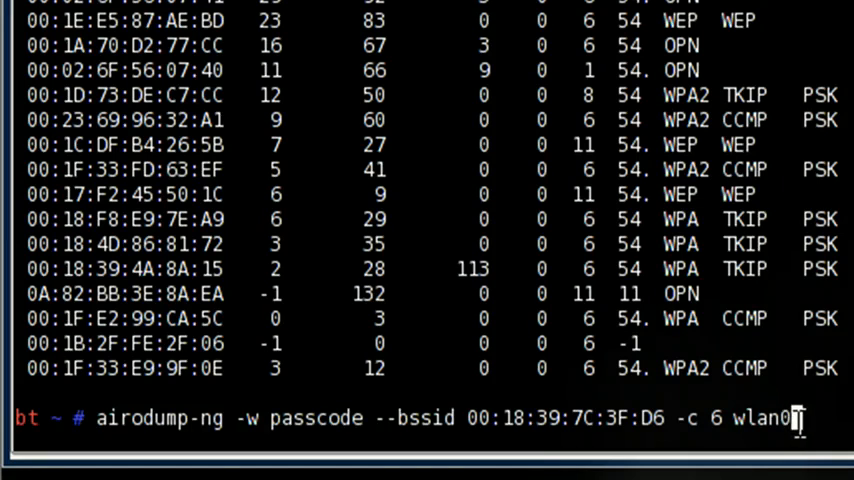
pyautogui.press('Return')
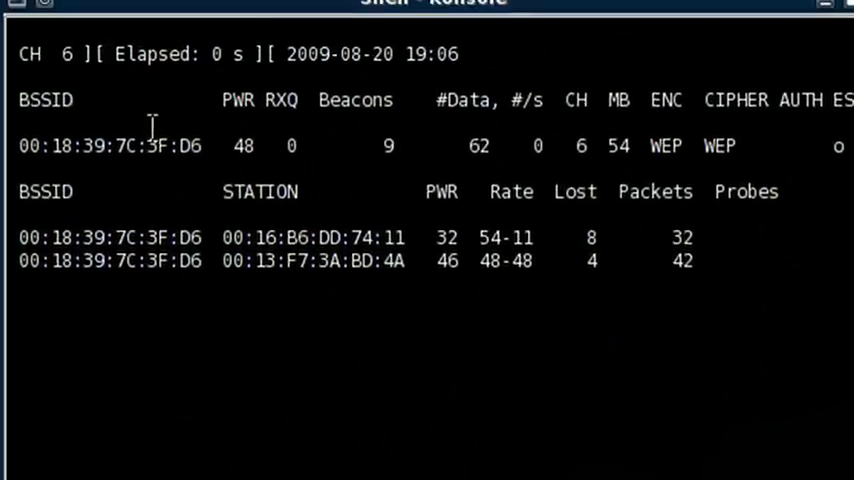